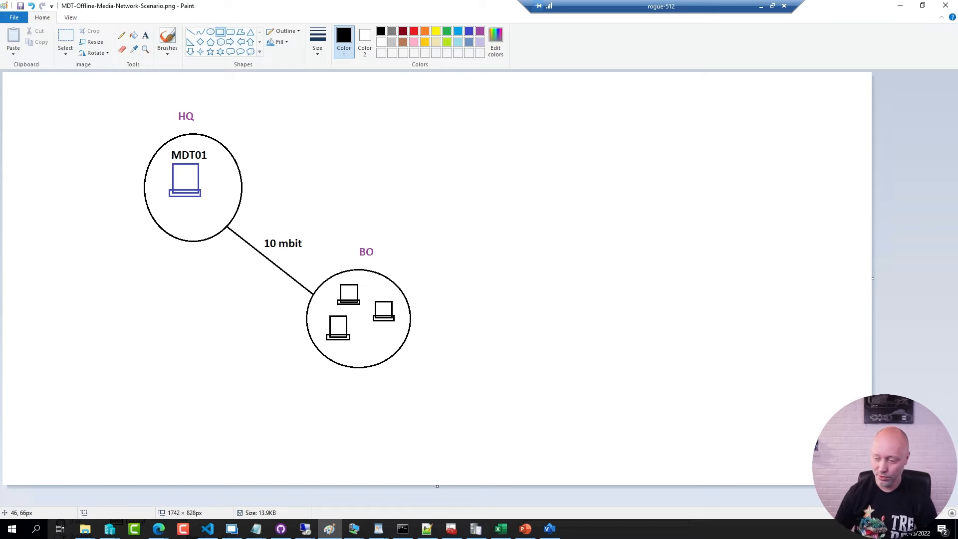
Switch from Paint to the remote session showing Deployment Workbench at Advanced Configuration > Media
{"action": "left_click", "coordinate": [231, 530]}
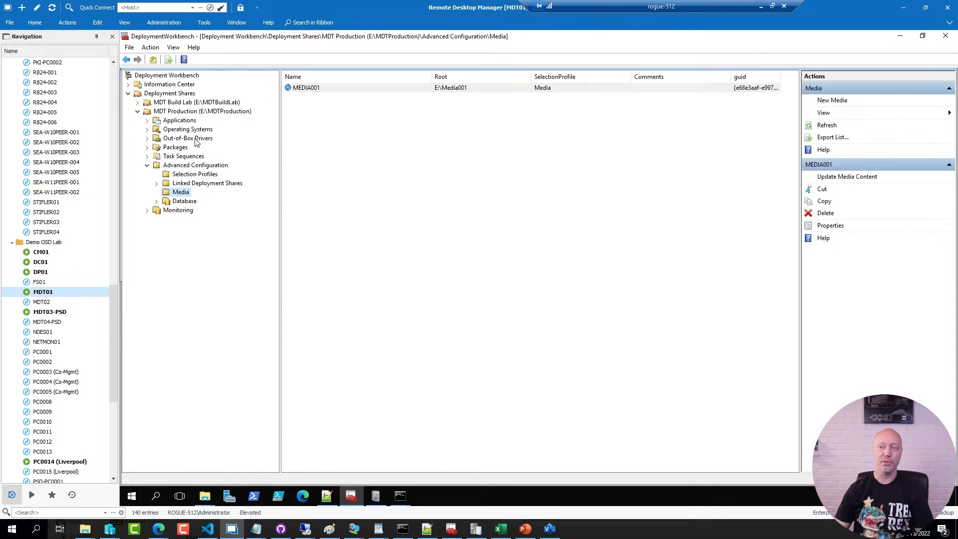
Review the Adobe and Microsoft application folders of the MDT Production share
{"action": "left_click", "coordinate": [148, 120]}
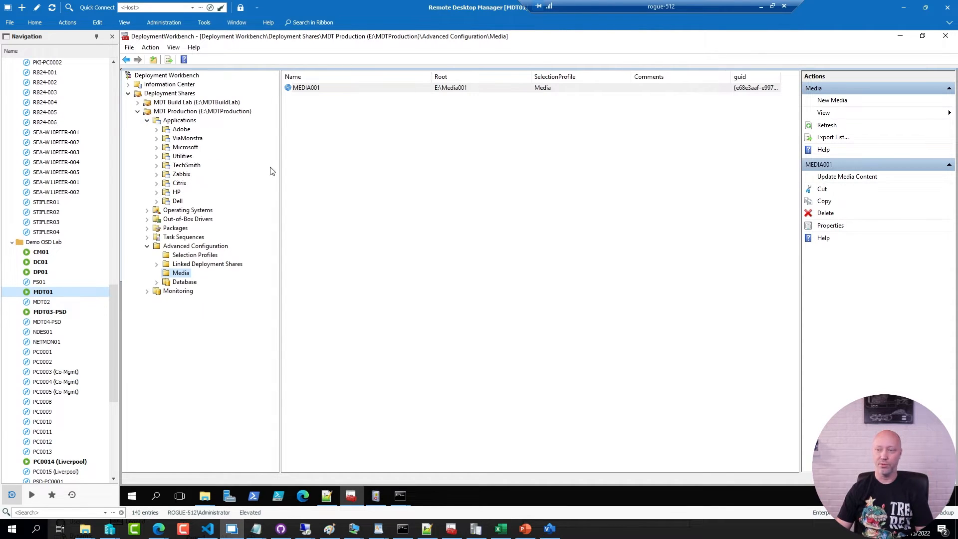
{"action": "left_click", "coordinate": [180, 129]}
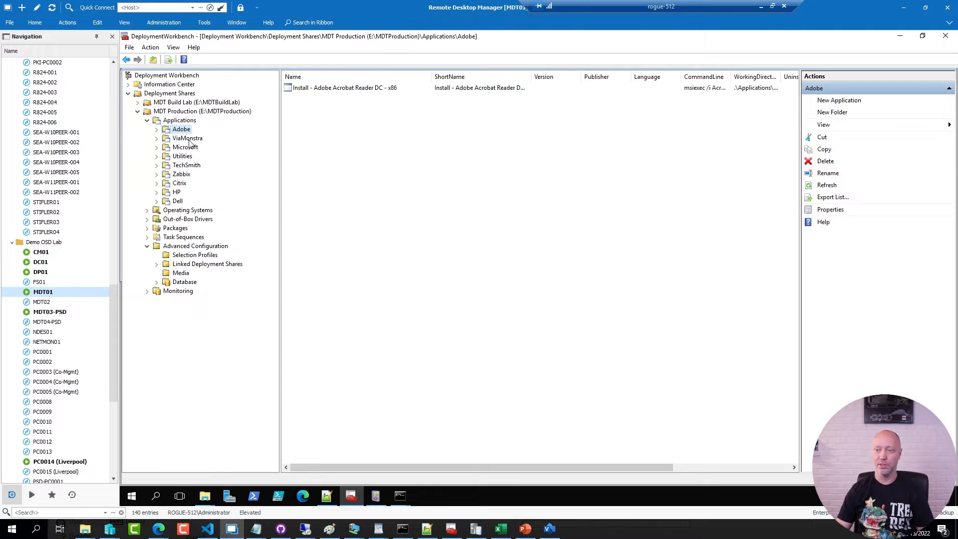
{"action": "left_click", "coordinate": [185, 147]}
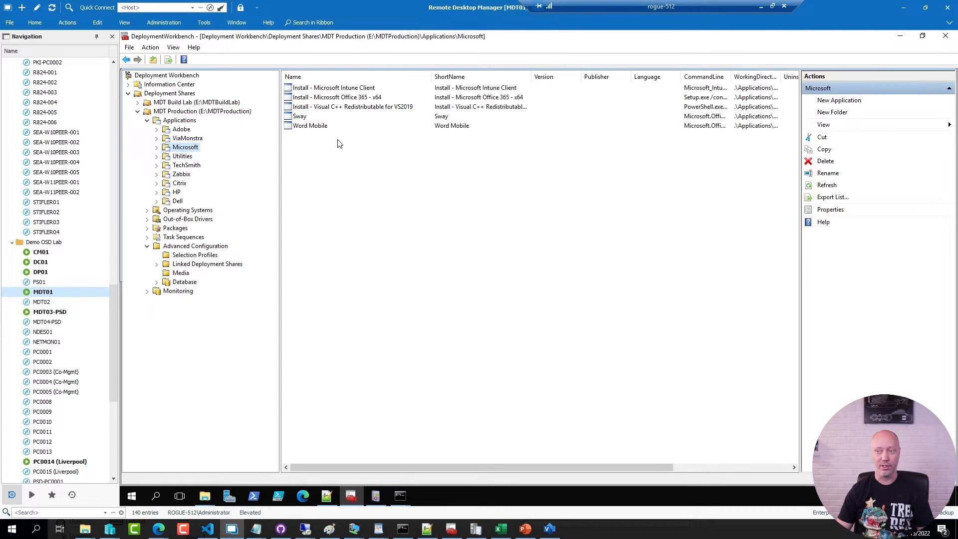
{"action": "mouse_move", "coordinate": [361, 215]}
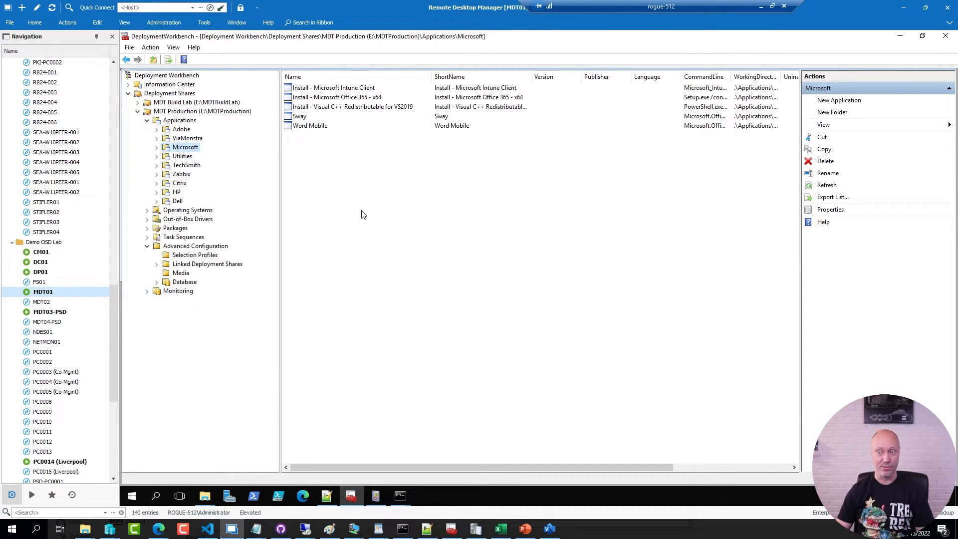
{"action": "mouse_move", "coordinate": [122, 200]}
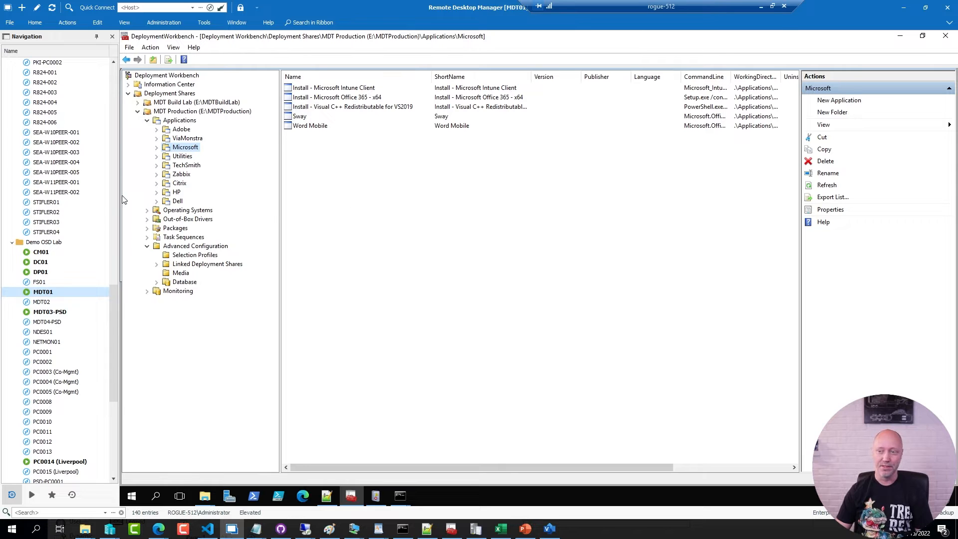
Review the Windows 10 images, Out-of-Box Drivers and Windows 10 task sequences, ending on Task Sequences
{"action": "left_click", "coordinate": [188, 219]}
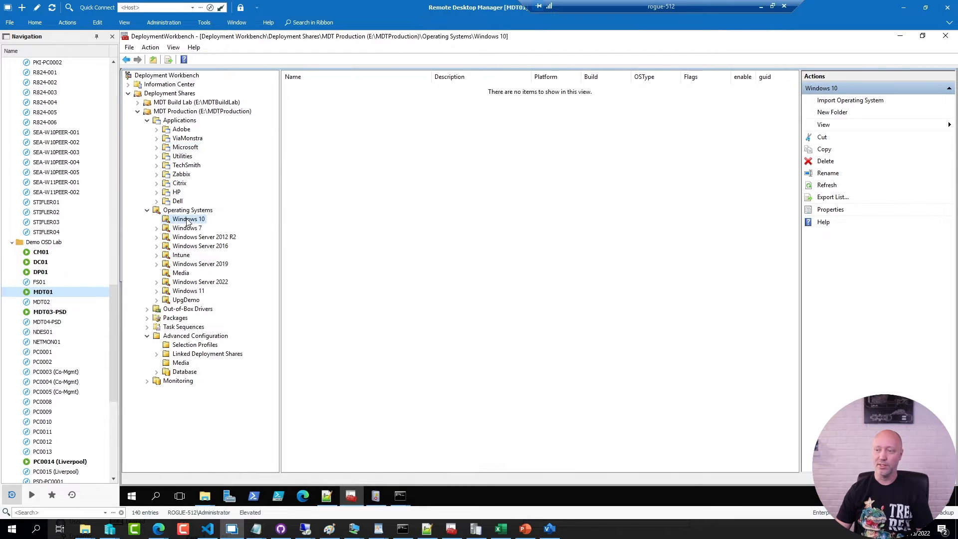
{"action": "left_click", "coordinate": [188, 219]}
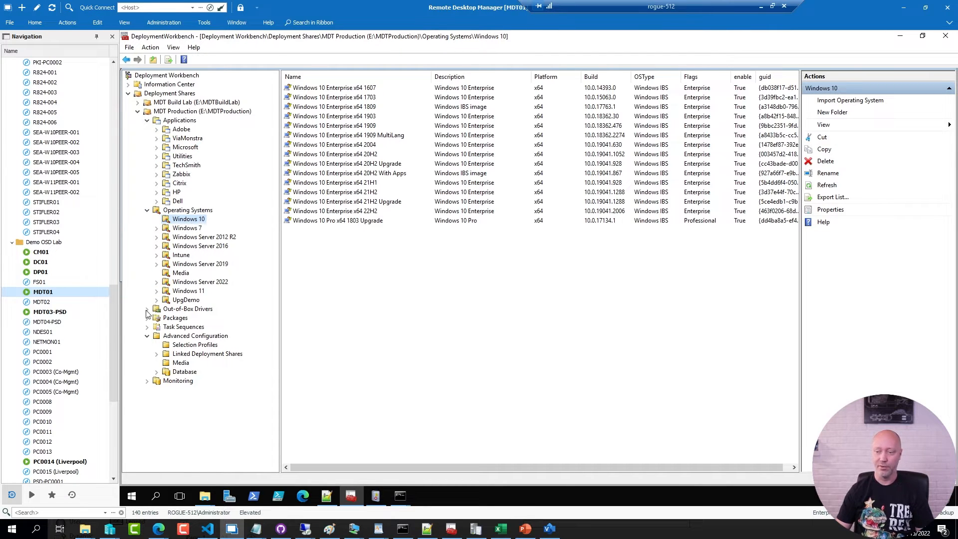
{"action": "left_click", "coordinate": [147, 309]}
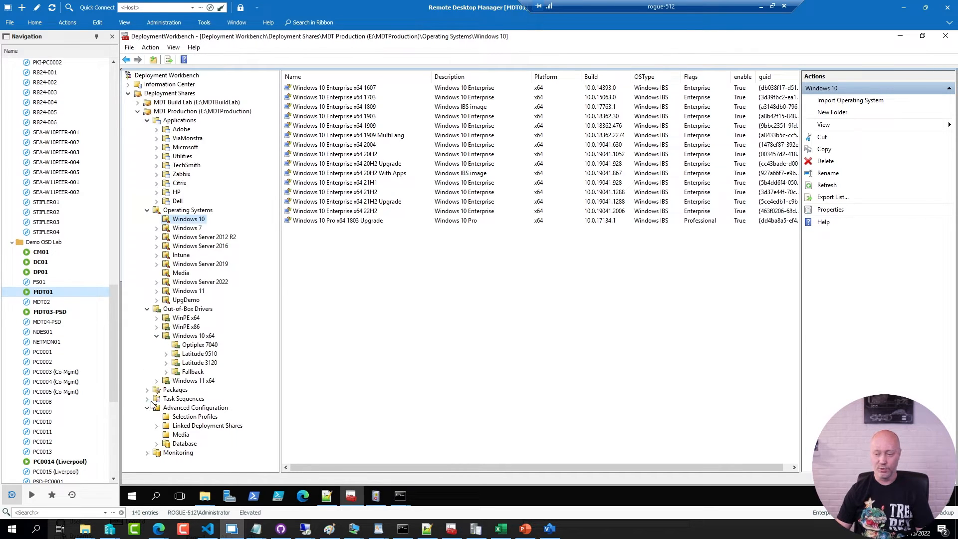
{"action": "left_click", "coordinate": [189, 372]}
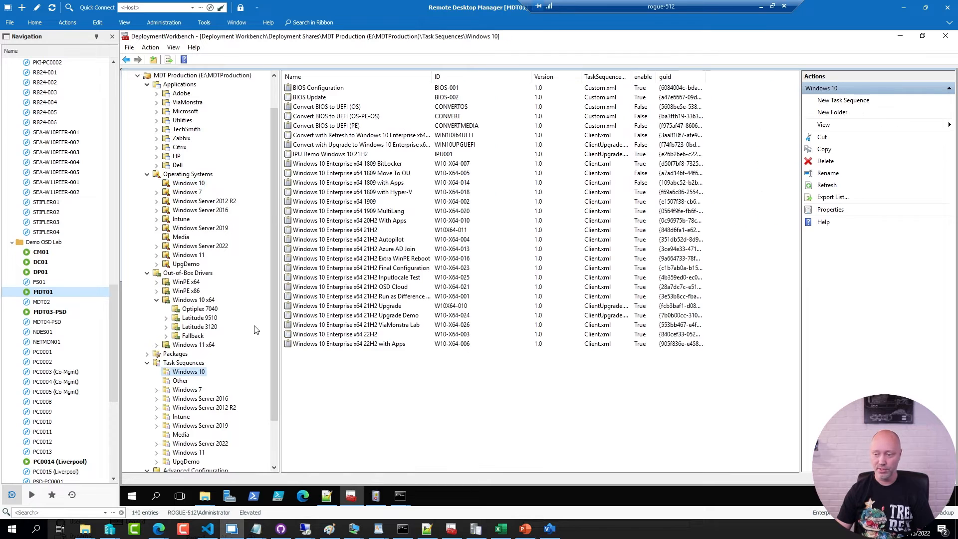
{"action": "left_click", "coordinate": [184, 398]}
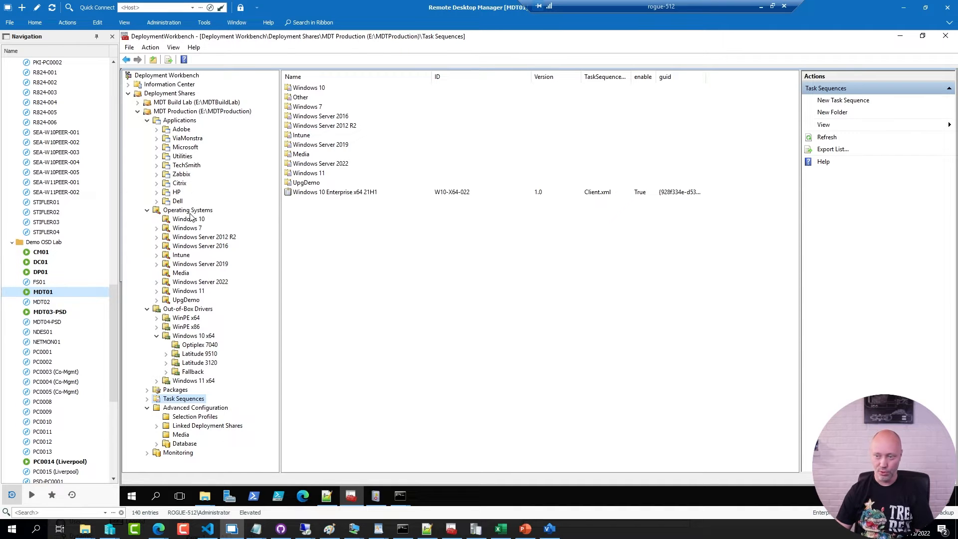
Create a new folder named W10Media under Operating Systems
{"action": "left_click", "coordinate": [187, 209]}
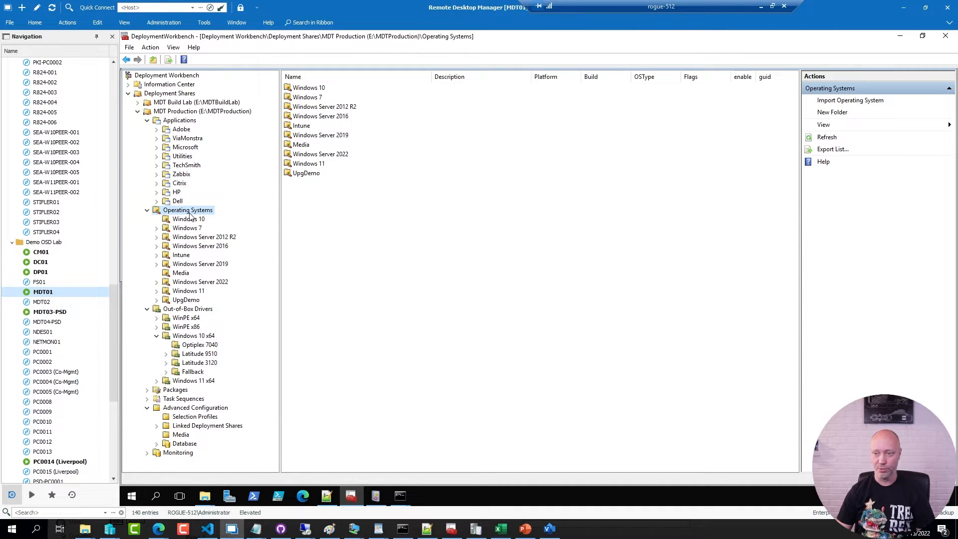
{"action": "left_click", "coordinate": [832, 112]}
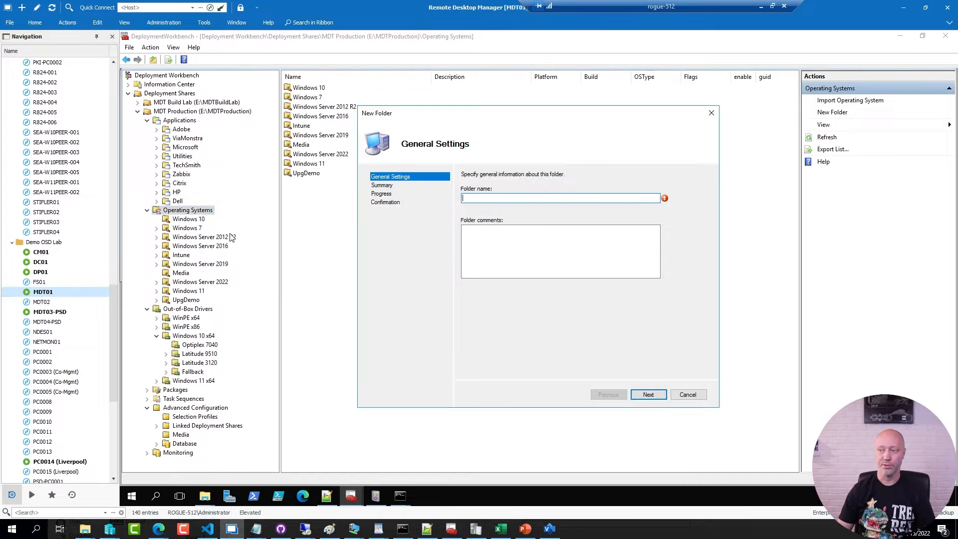
{"action": "type", "text": "W10M"}
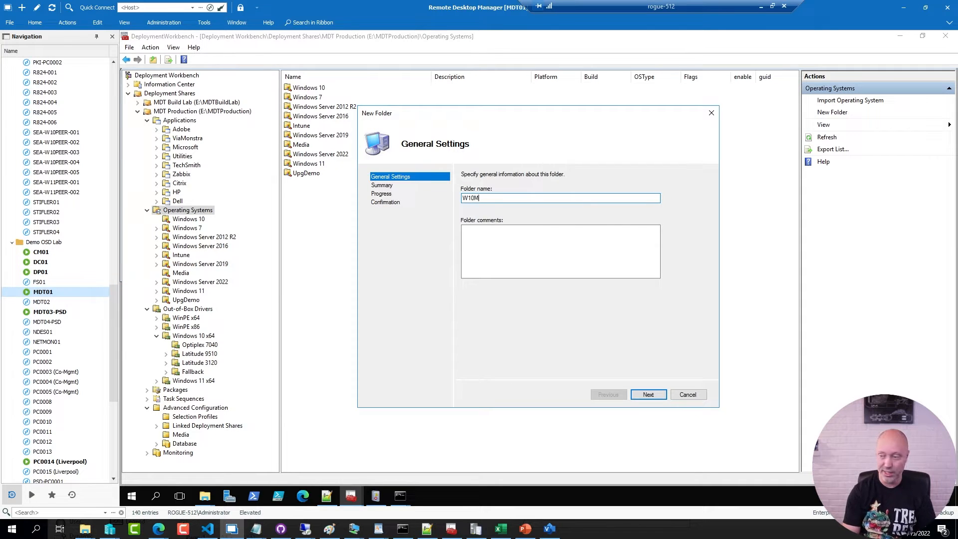
{"action": "left_click", "coordinate": [647, 395]}
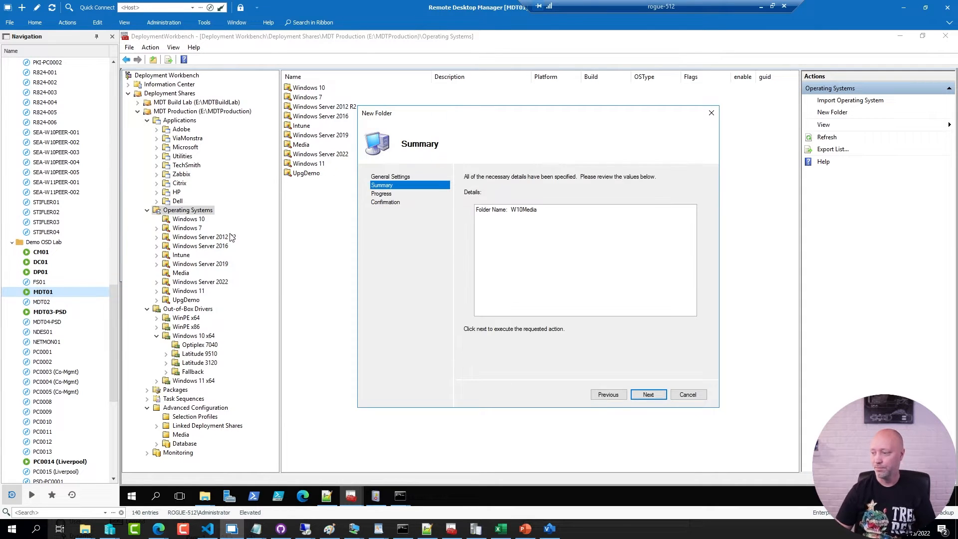
{"action": "left_click", "coordinate": [648, 394]}
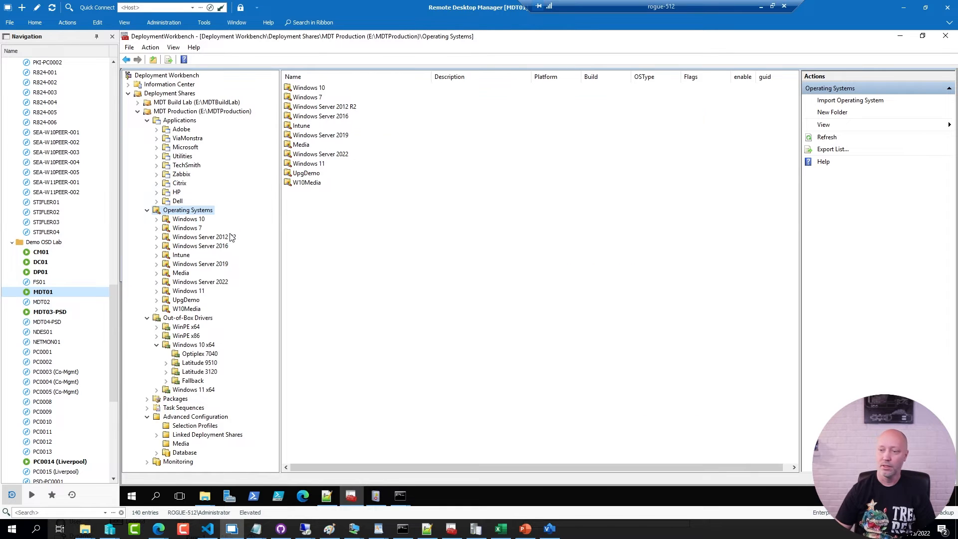
Browse the Windows 10 images and the Windows 10 x64 drivers folder
{"action": "left_click", "coordinate": [189, 218]}
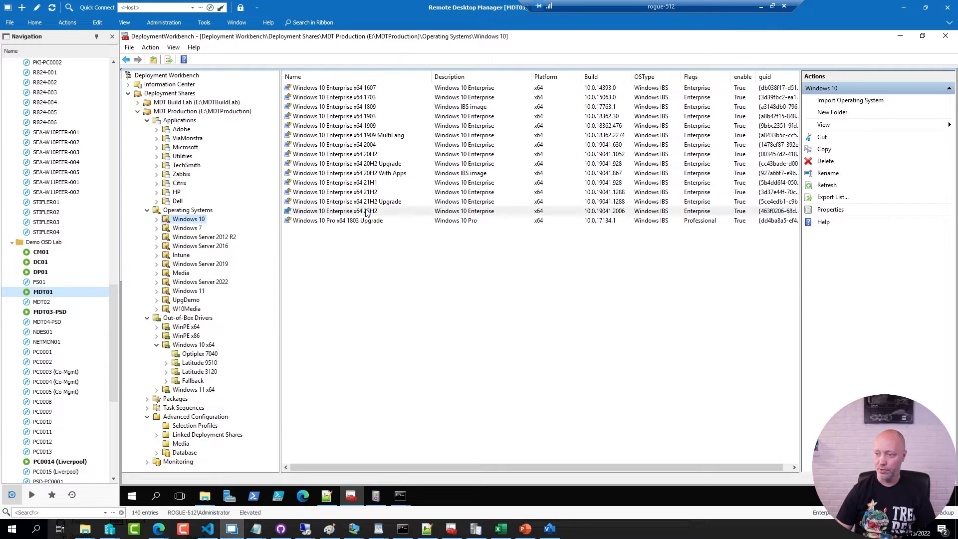
{"action": "left_click", "coordinate": [336, 211]}
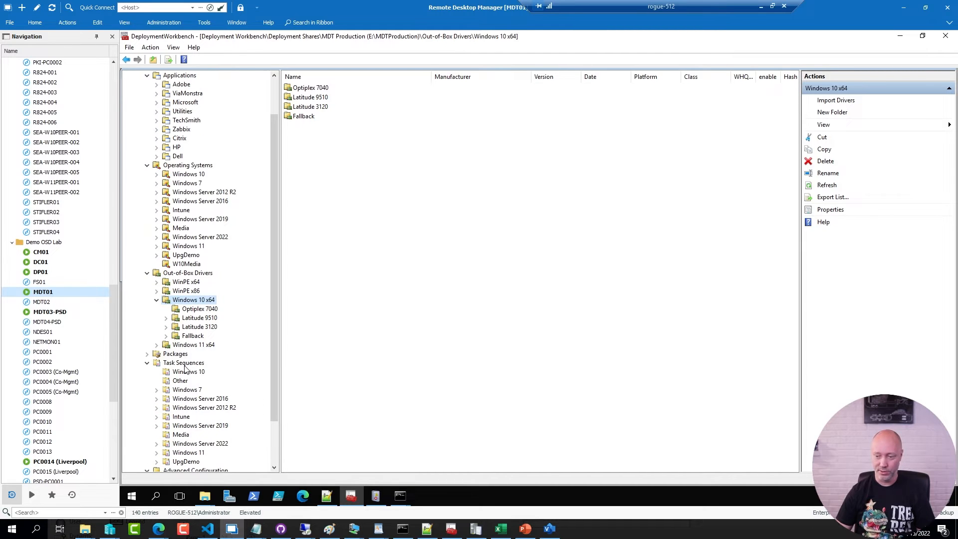
Create a new task sequence folder named W10Media
{"action": "left_click", "coordinate": [832, 112]}
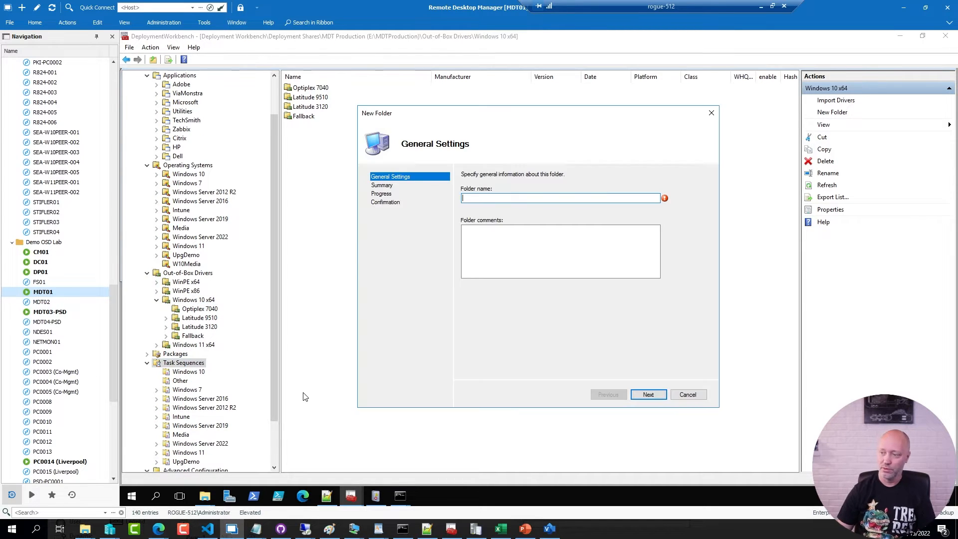
{"action": "type", "text": "W10"}
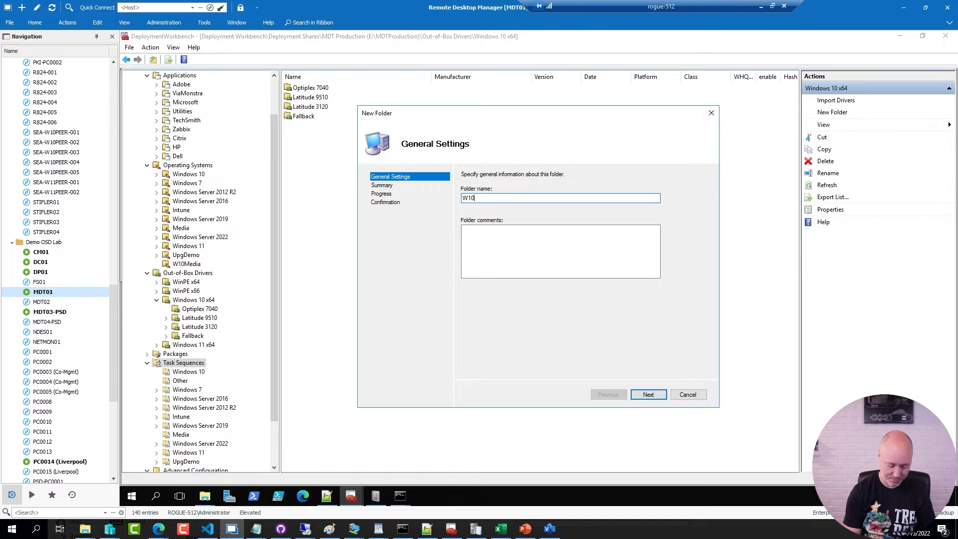
{"action": "left_click", "coordinate": [648, 394]}
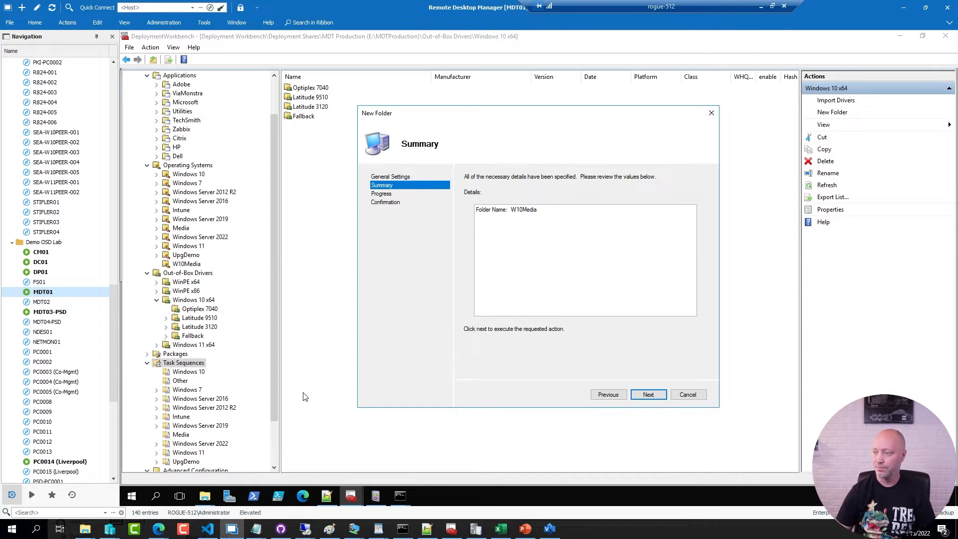
{"action": "left_click", "coordinate": [648, 394]}
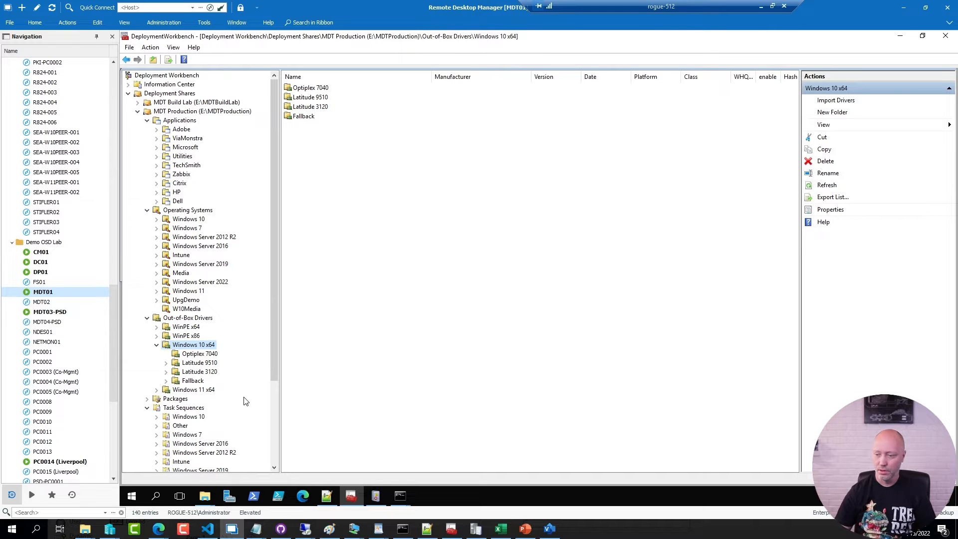
Copy the Windows 10 Enterprise x64 22H2 task sequence into the W10Media folder
{"action": "left_click", "coordinate": [189, 309]}
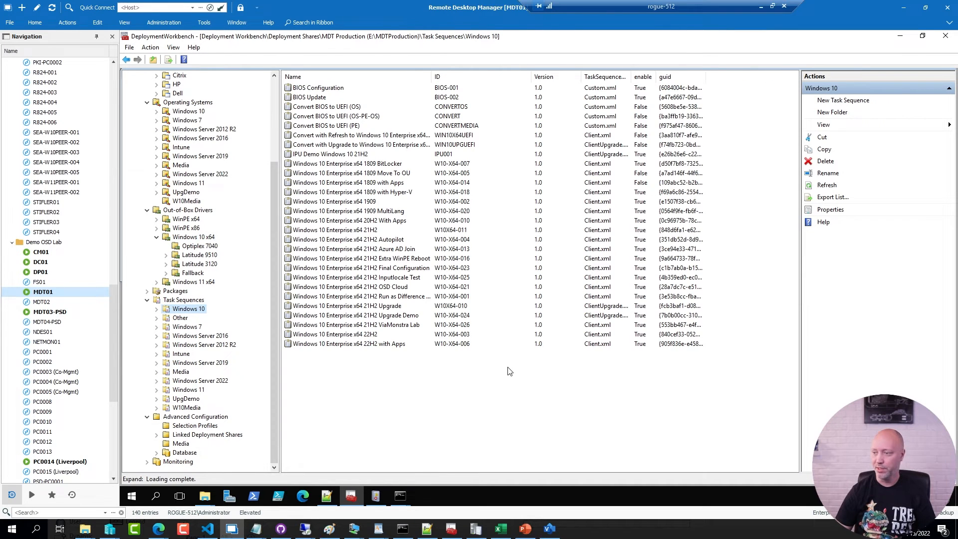
{"action": "left_click", "coordinate": [336, 334]}
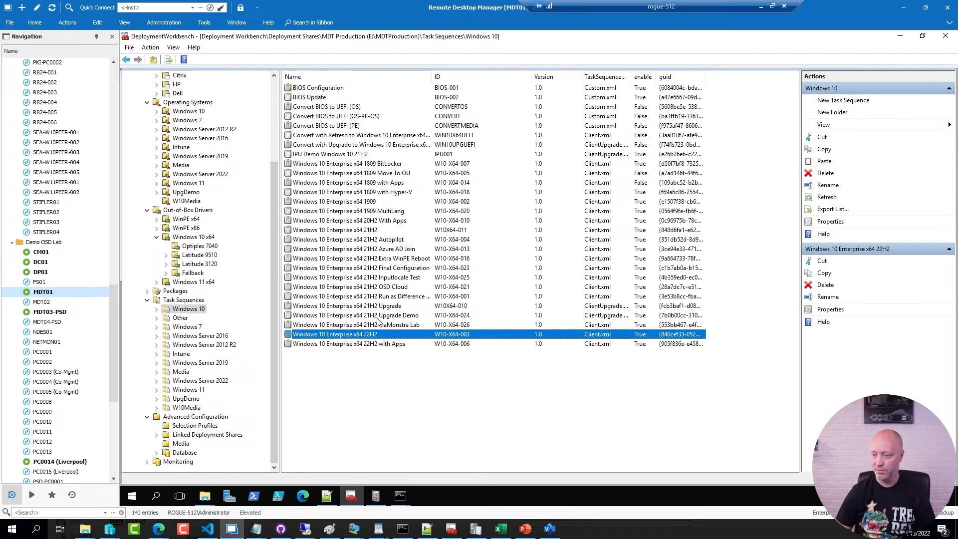
{"action": "left_click", "coordinate": [186, 408]}
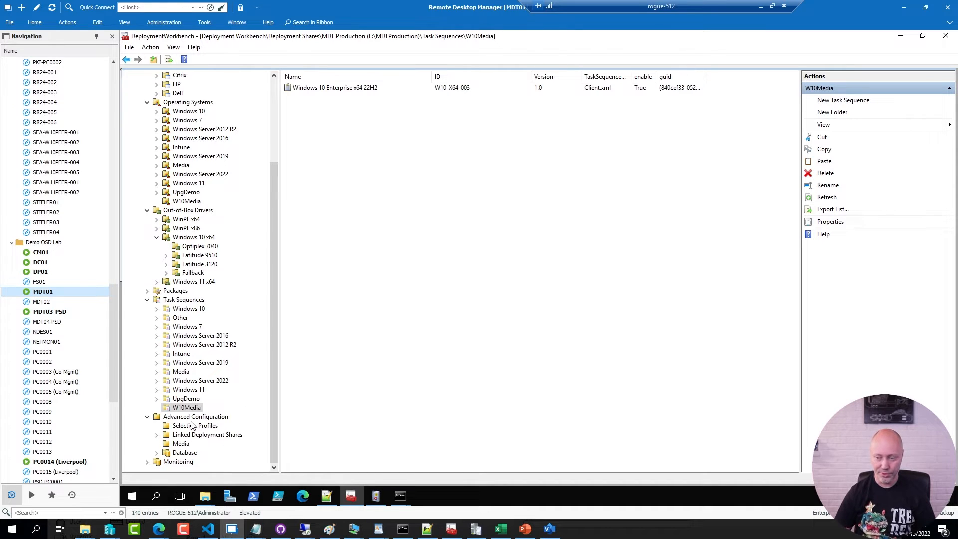
Start a new selection profile named W10Media
{"action": "right_click", "coordinate": [195, 425]}
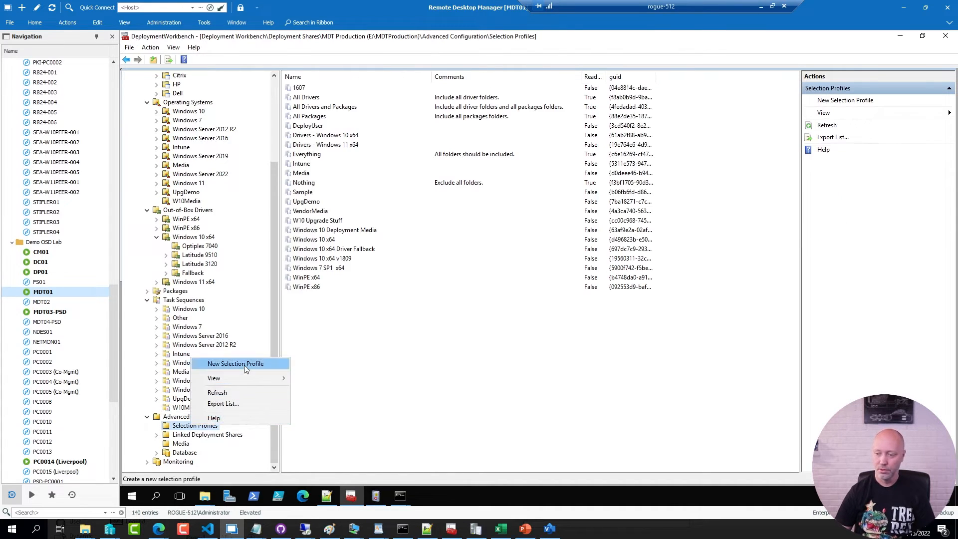
{"action": "left_click", "coordinate": [236, 364]}
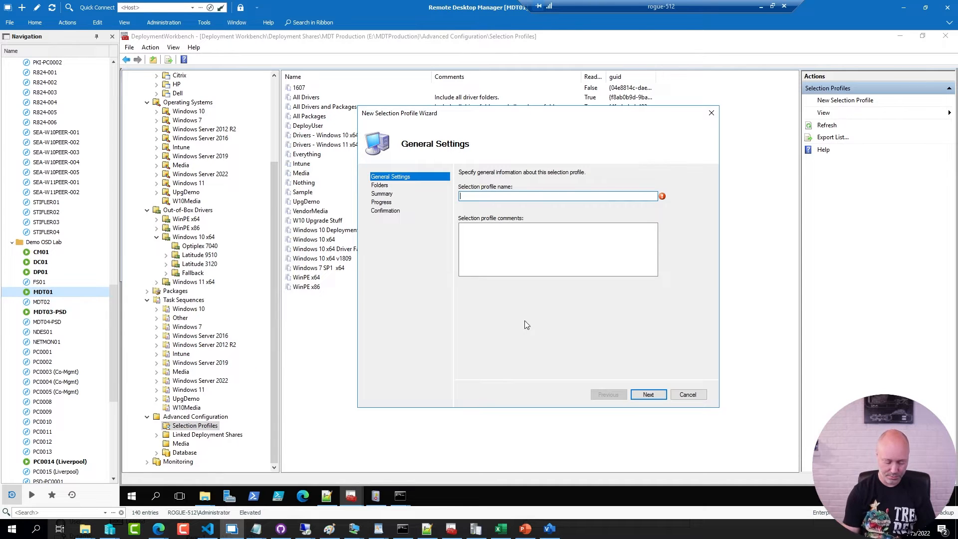
{"action": "type", "text": "W10Media"}
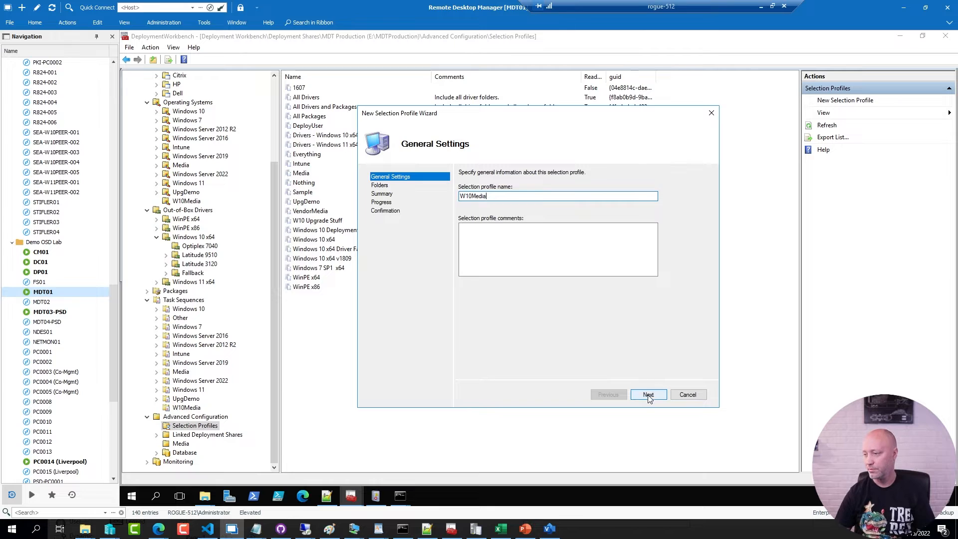
{"action": "left_click", "coordinate": [647, 394]}
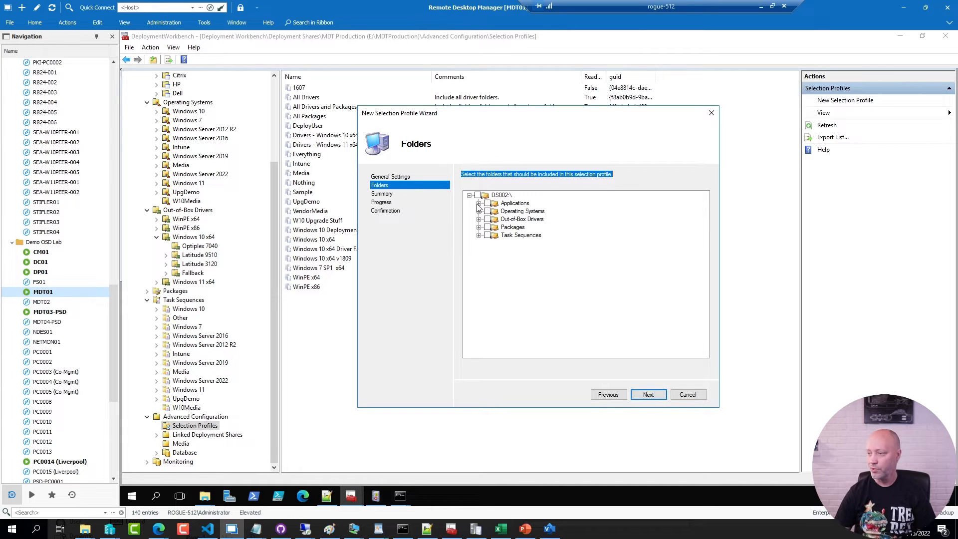
Include Adobe, Microsoft, Operating Systems\W10Media, Windows 10 x64 drivers and Task Sequences\W10Media, then proceed to the summary
{"action": "left_click", "coordinate": [480, 203]}
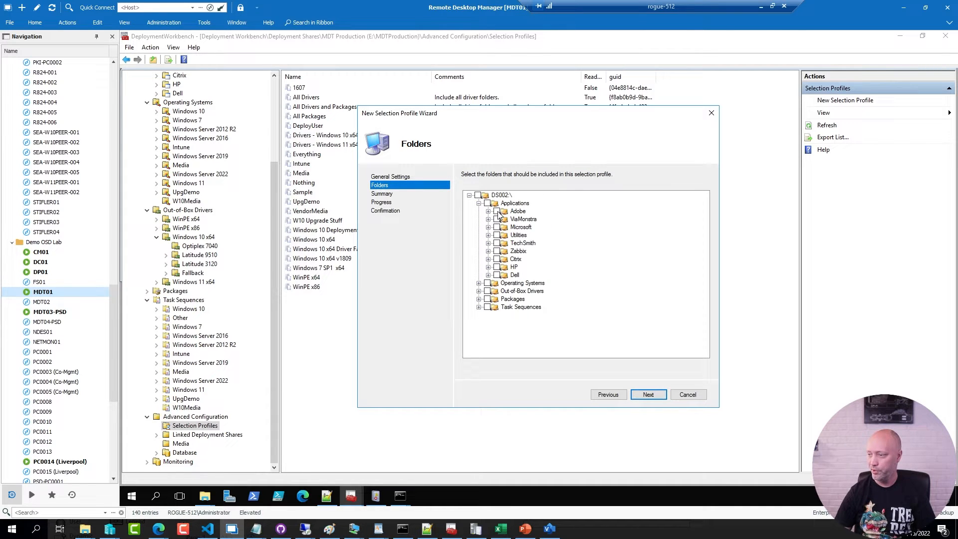
{"action": "left_click", "coordinate": [498, 211]}
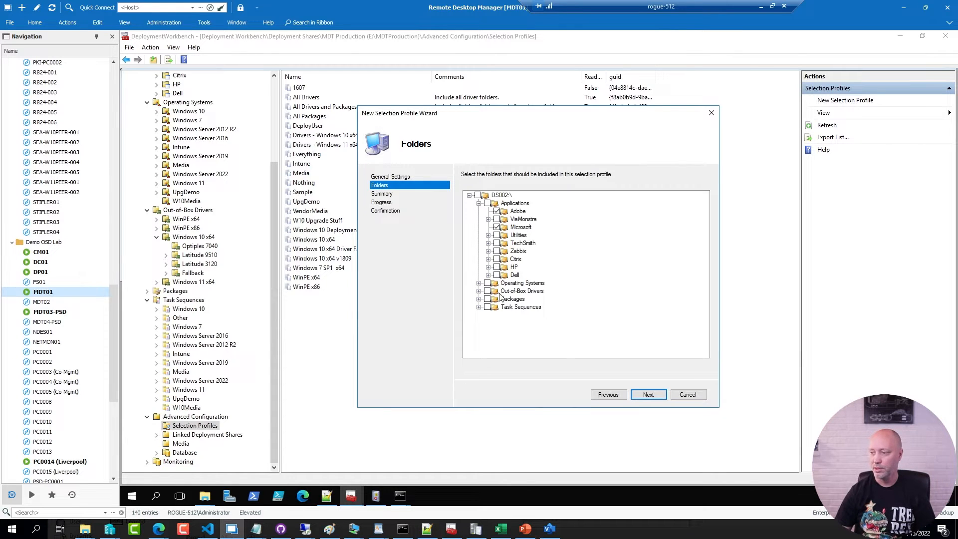
{"action": "scroll", "scroll_direction": "down", "scroll_amount": 3}
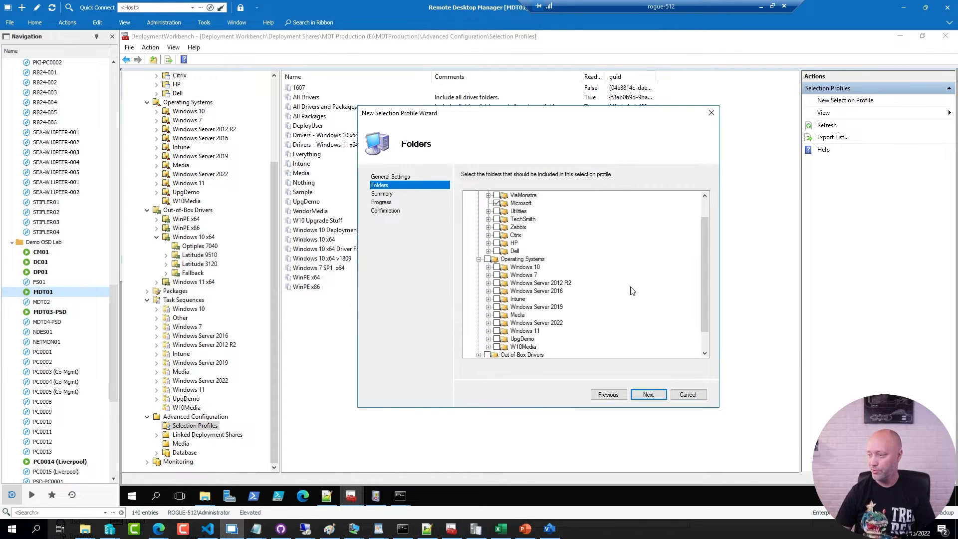
{"action": "mouse_move", "coordinate": [642, 306]}
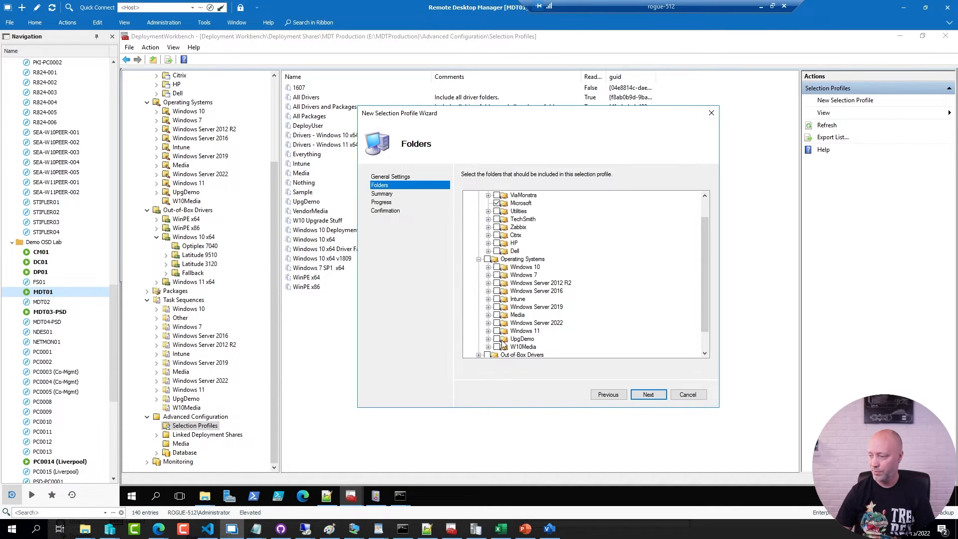
{"action": "left_click", "coordinate": [497, 346]}
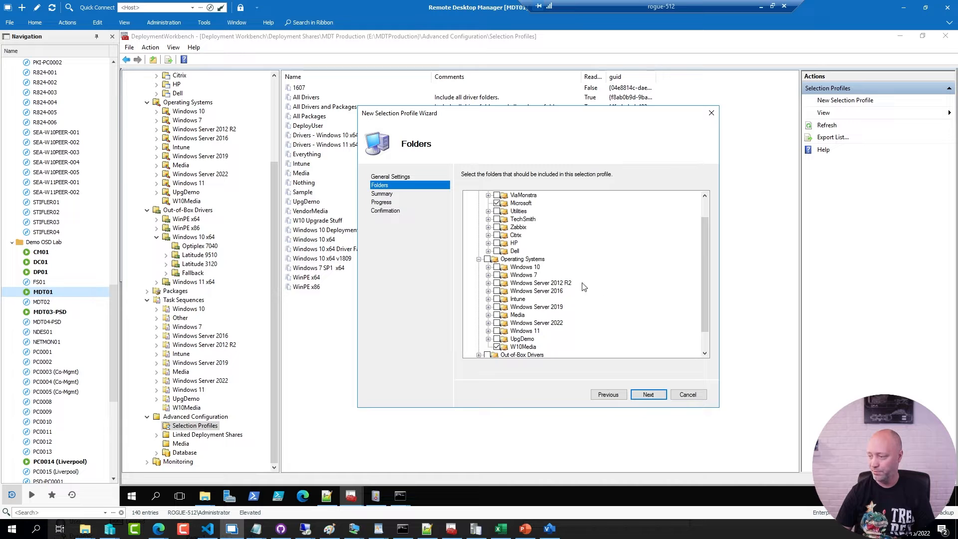
{"action": "scroll", "scroll_direction": "down", "scroll_amount": 3}
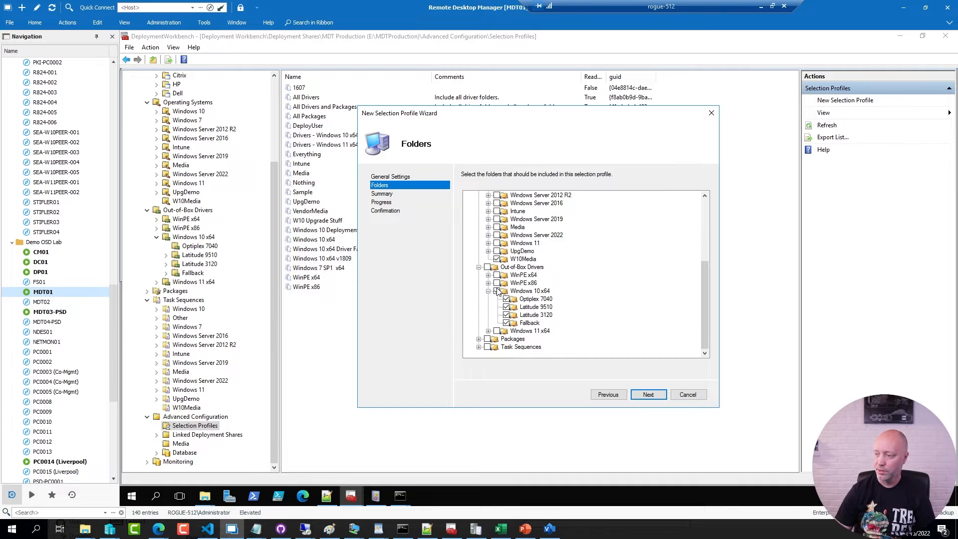
{"action": "left_click", "coordinate": [496, 275]}
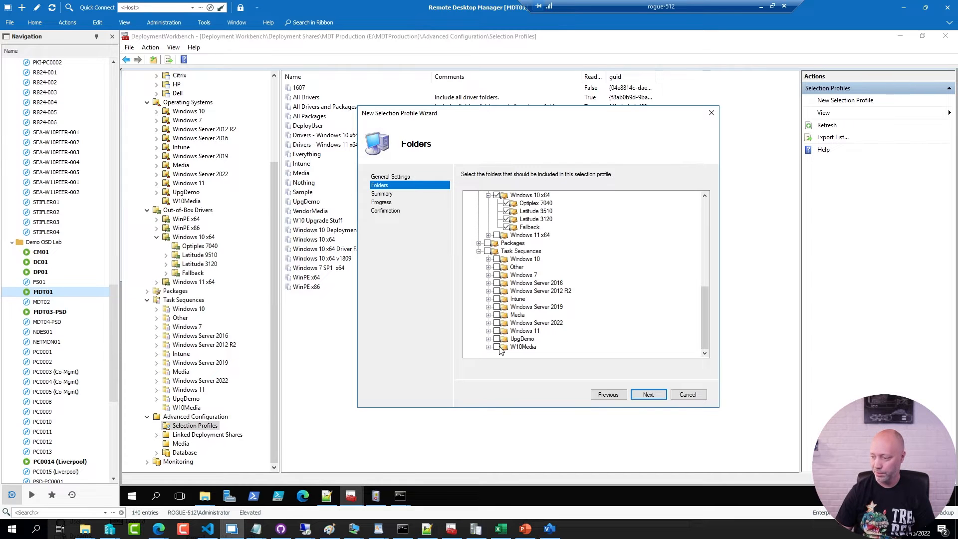
{"action": "left_click", "coordinate": [496, 346]}
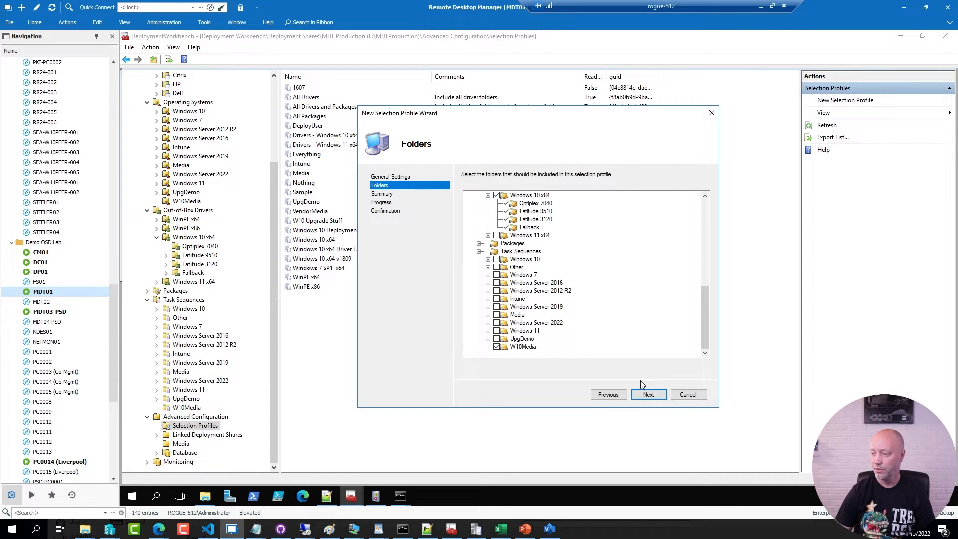
{"action": "scroll", "scroll_direction": "down", "scroll_amount": 3}
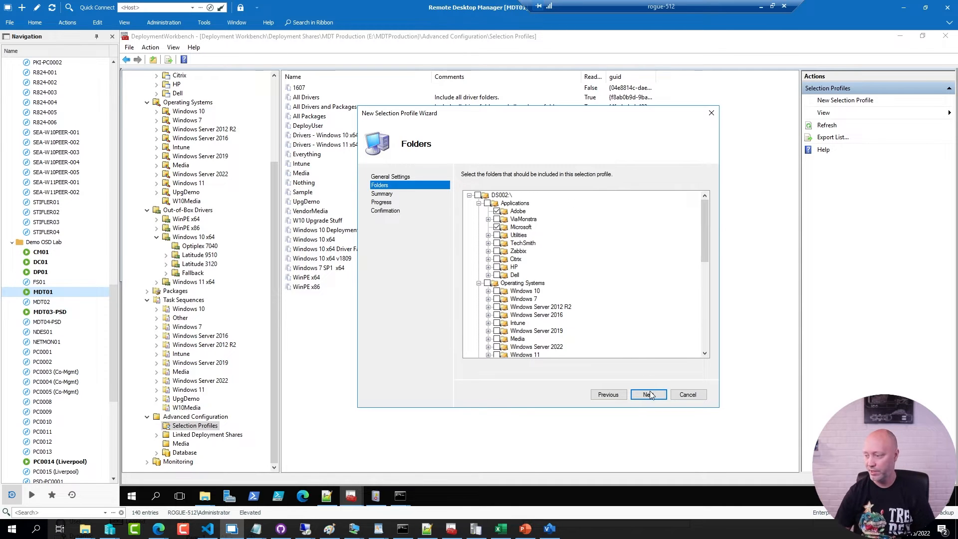
{"action": "left_click", "coordinate": [649, 395]}
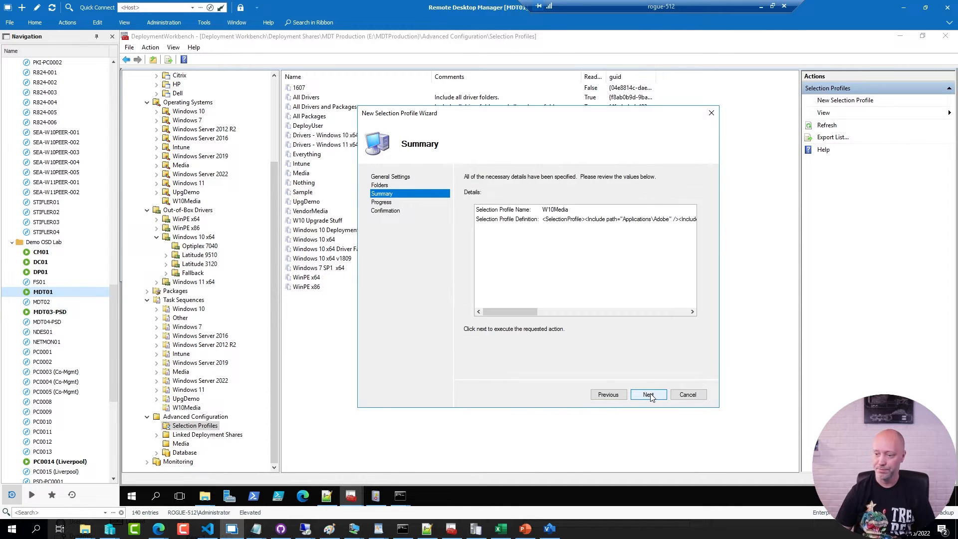
Finish creating the W10Media selection profile
{"action": "left_click", "coordinate": [647, 394]}
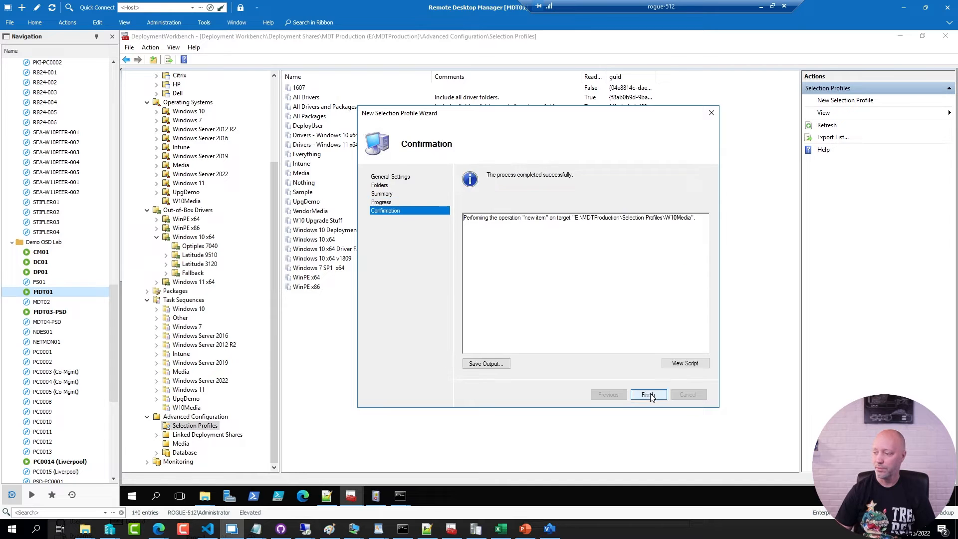
{"action": "left_click", "coordinate": [648, 394]}
{"action": "type", "text": "W"}
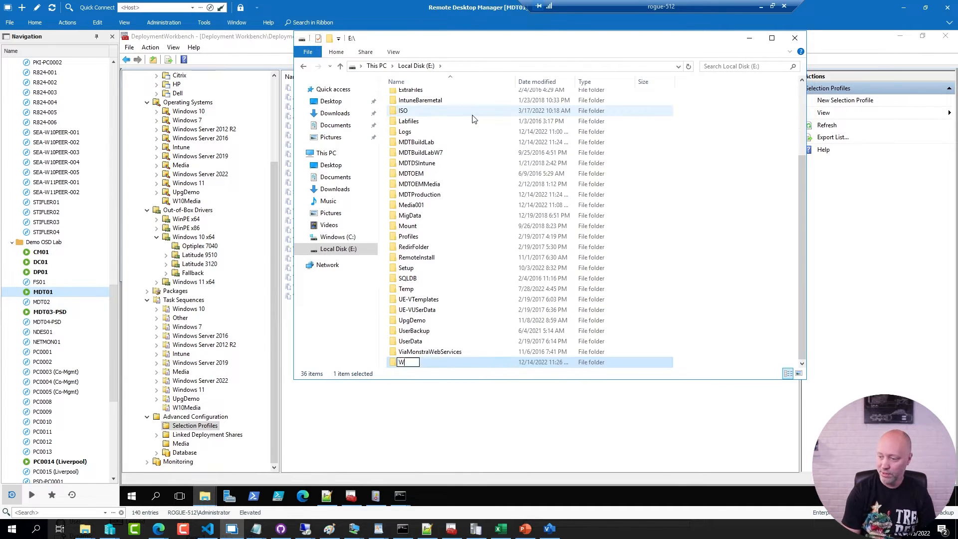
Name the new folder on drive E W10Media and return to the Media list
{"action": "type", "text": "10Media"}
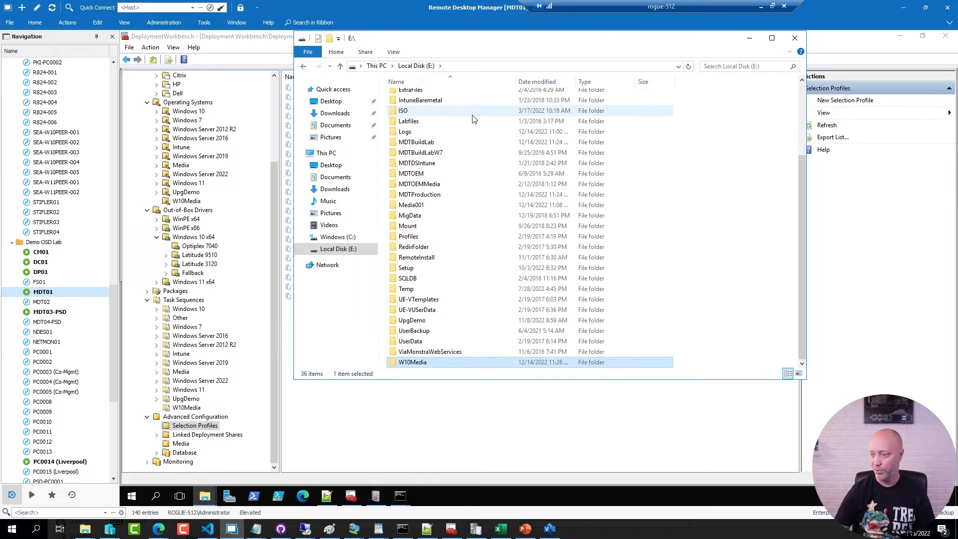
{"action": "left_click", "coordinate": [419, 194]}
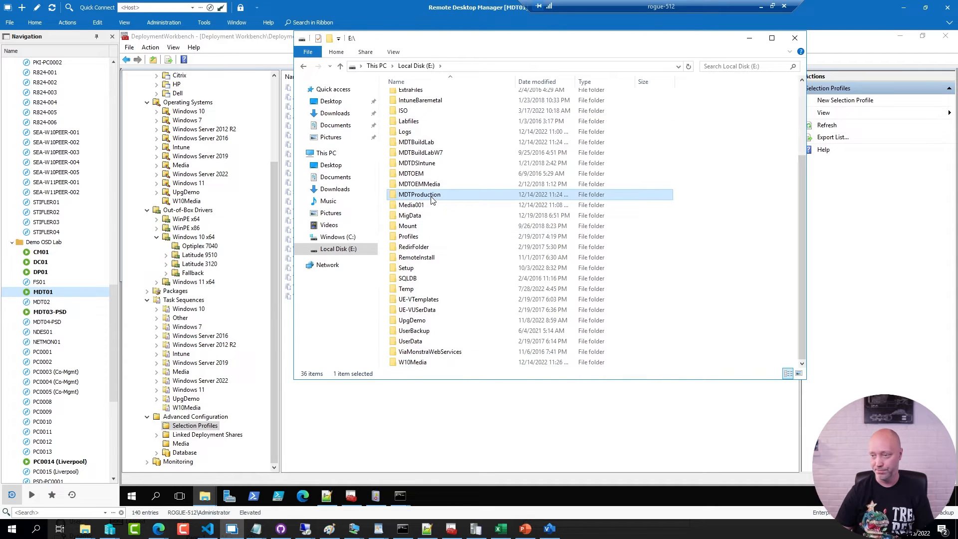
{"action": "left_click", "coordinate": [181, 443]}
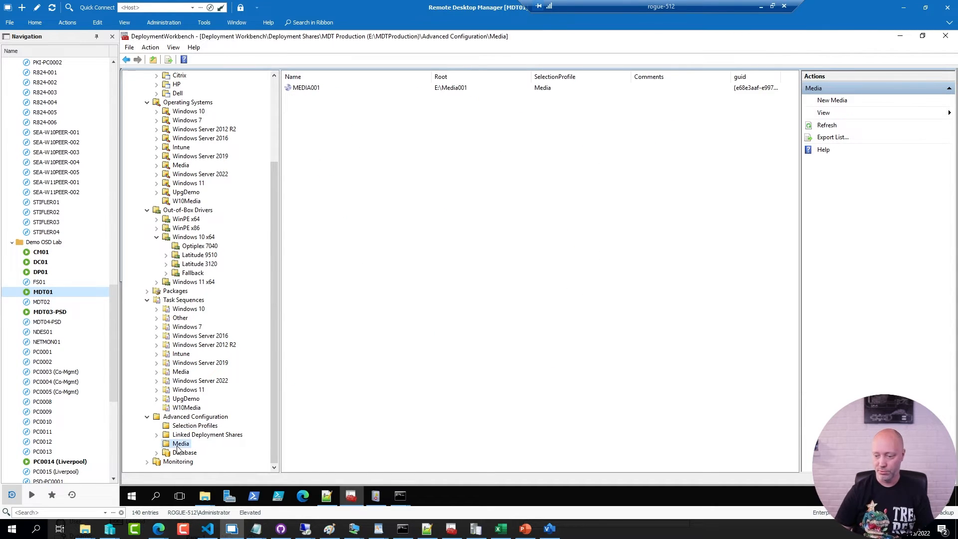
Create new offline media rooted at E:\W10Media using the W10Media selection profile (listed as MEDIA002)
{"action": "left_click", "coordinate": [832, 100]}
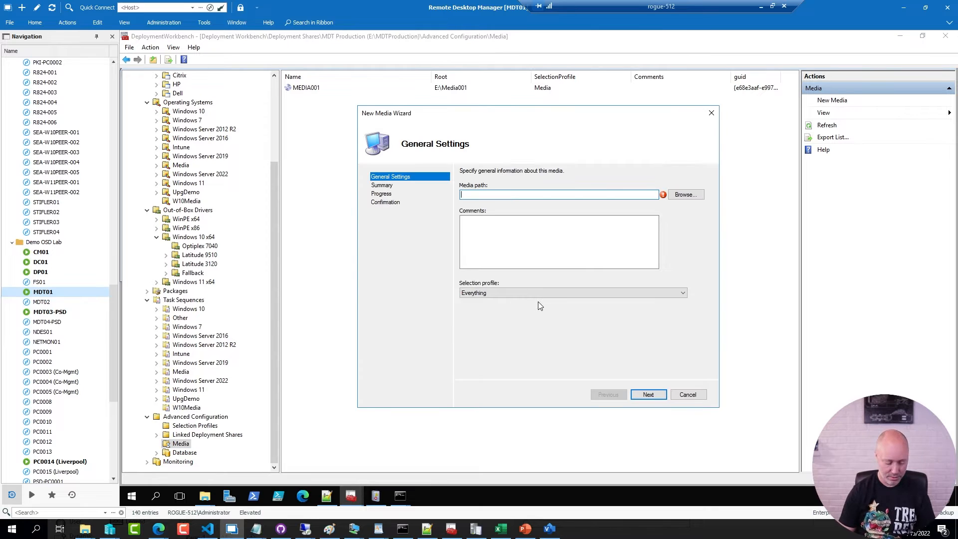
{"action": "type", "text": "E:\\W19"}
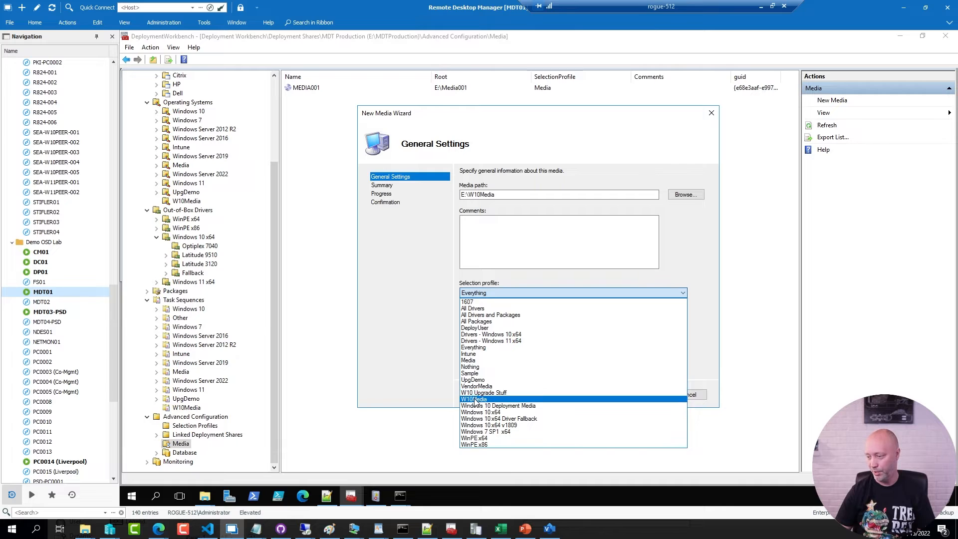
{"action": "left_click", "coordinate": [477, 399]}
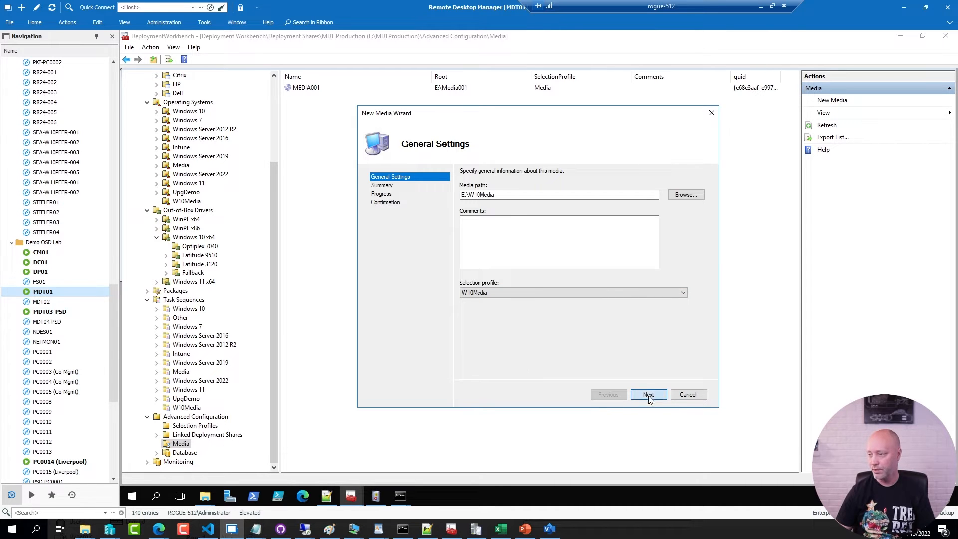
{"action": "left_click", "coordinate": [648, 394]}
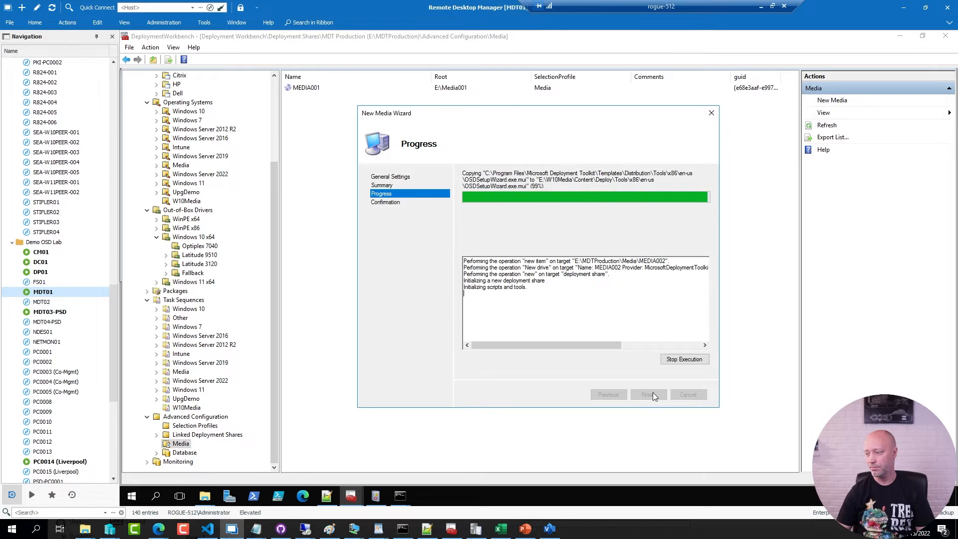
{"action": "left_click", "coordinate": [648, 394]}
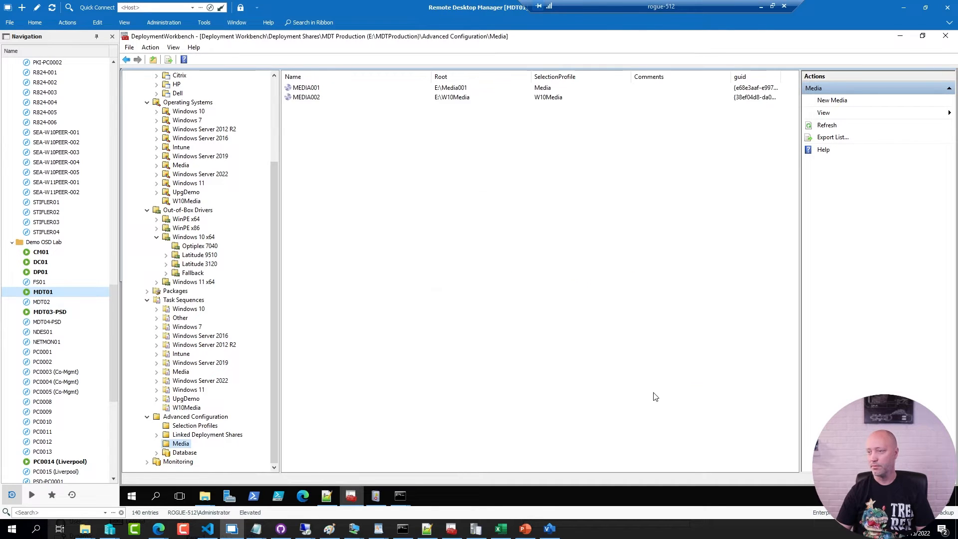
{"action": "mouse_move", "coordinate": [634, 390]}
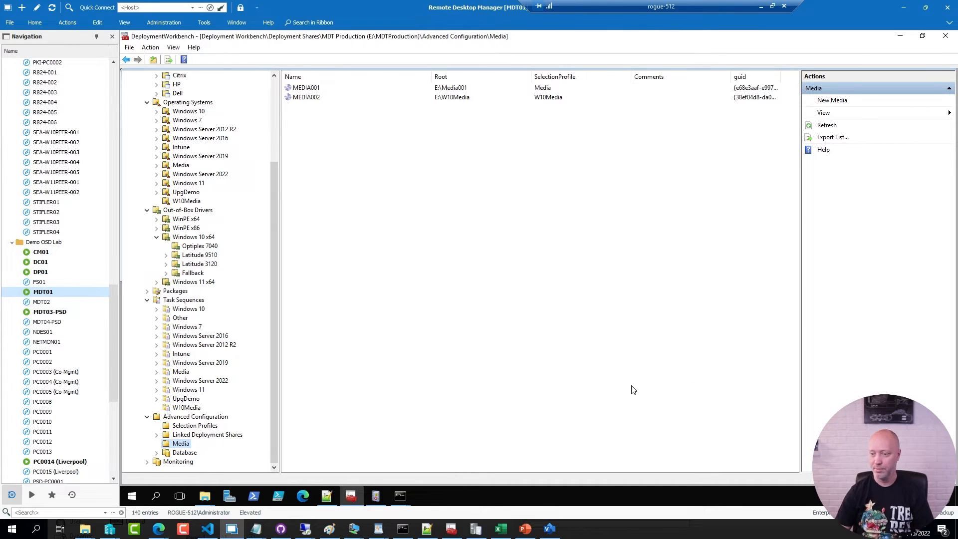
{"action": "mouse_move", "coordinate": [517, 355]}
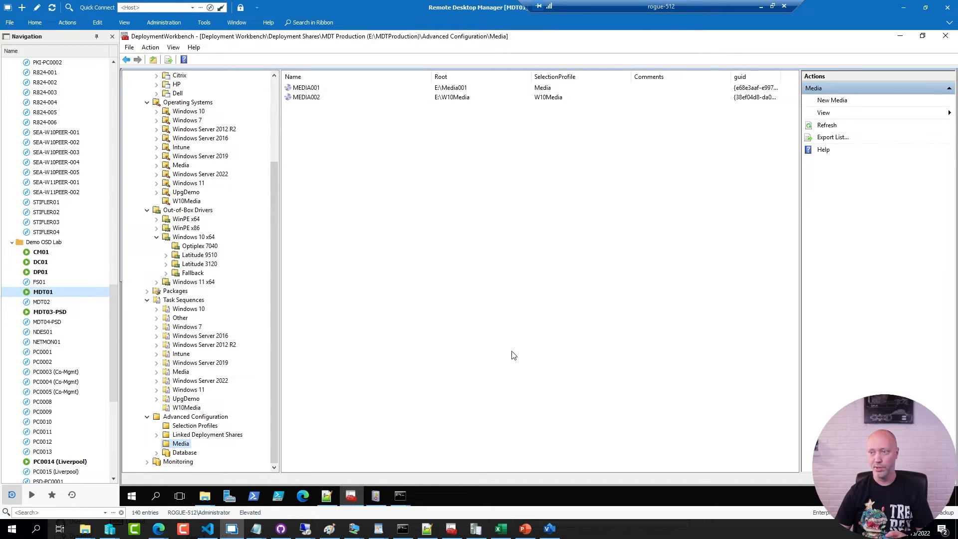
{"action": "mouse_move", "coordinate": [257, 318]}
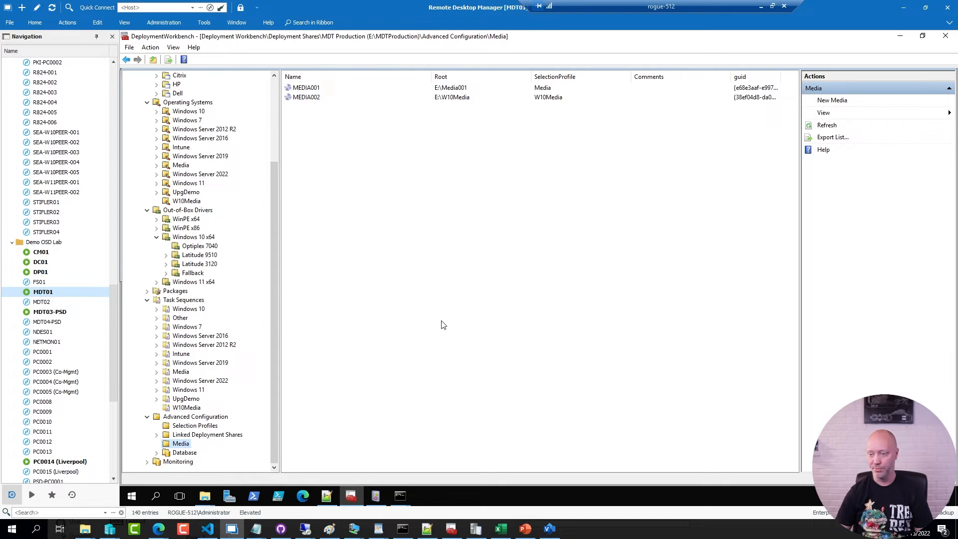
{"action": "mouse_move", "coordinate": [309, 97]}
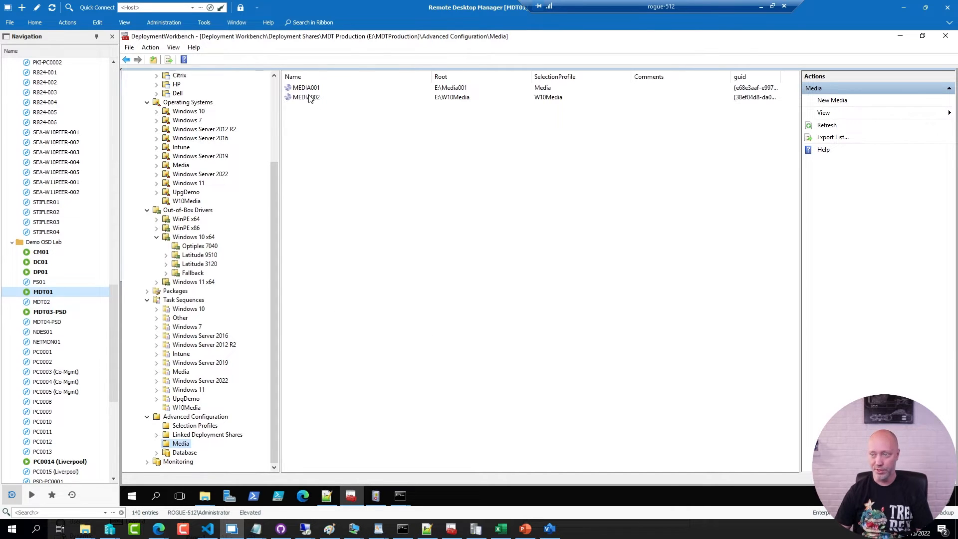
In MEDIA002 Properties, uncheck Generate x86 boot image, apply, and show the Rules tab
{"action": "double_click", "coordinate": [306, 97]}
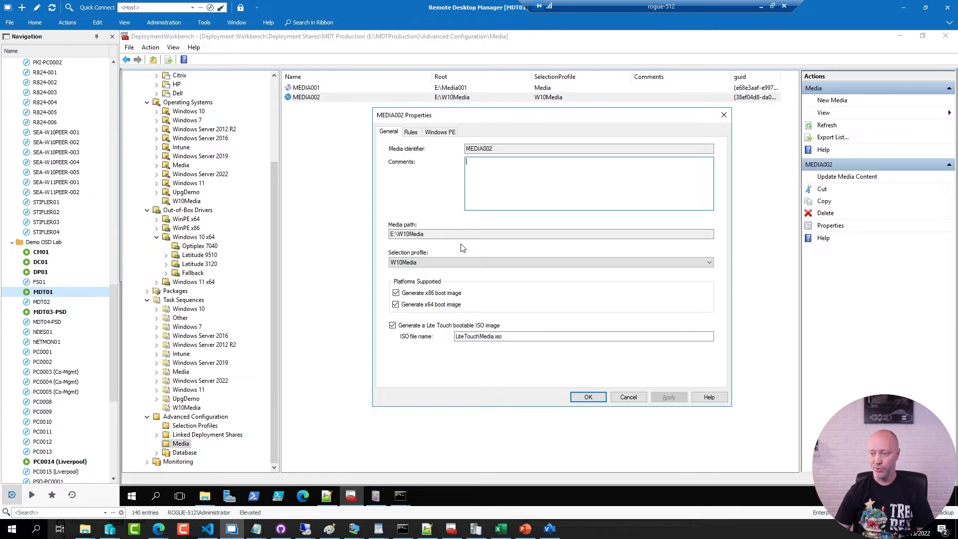
{"action": "left_click", "coordinate": [395, 292]}
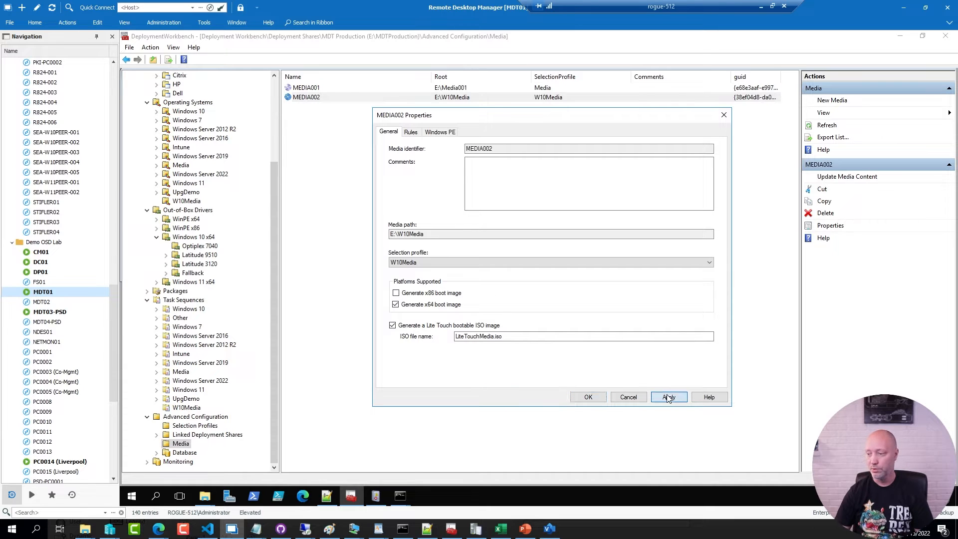
{"action": "left_click", "coordinate": [411, 132]}
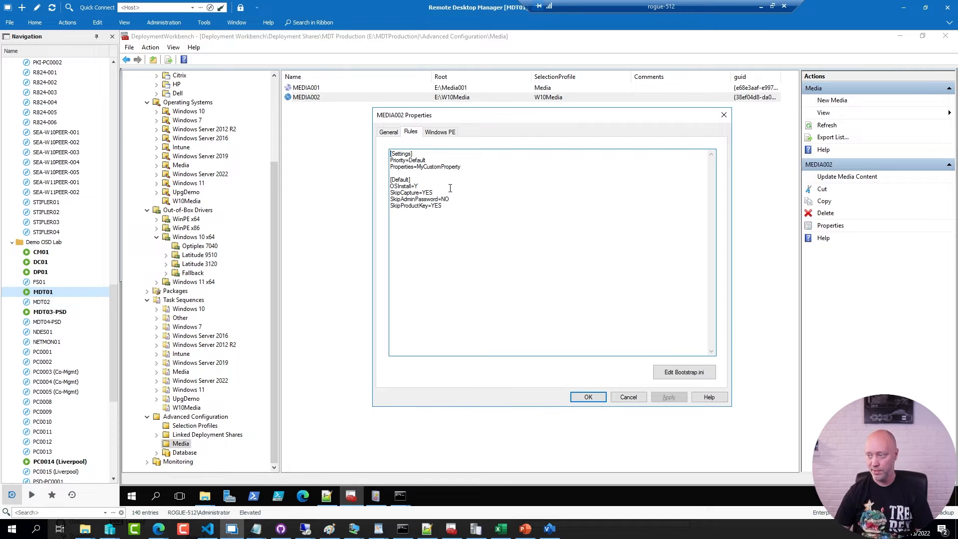
{"action": "left_click", "coordinate": [684, 371]}
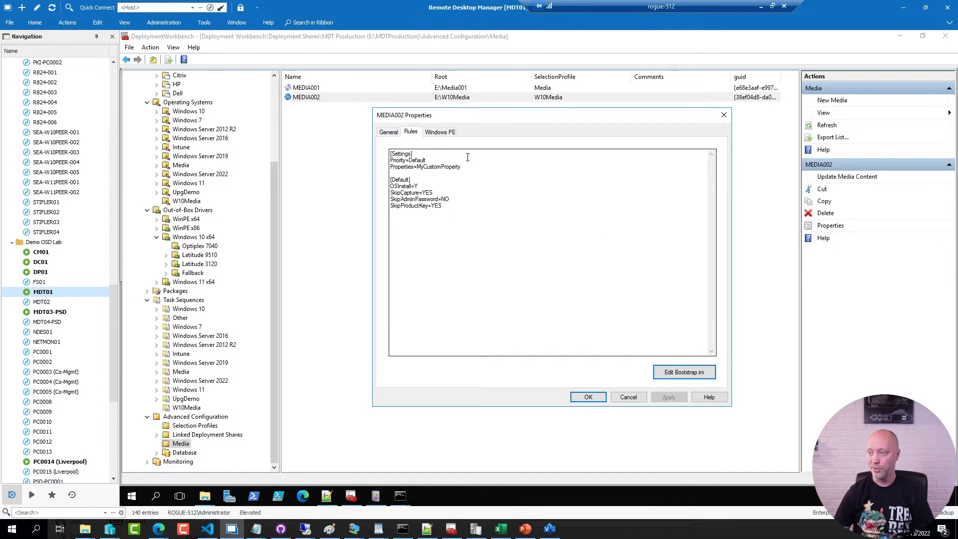
Set MEDIA002's Windows PE custom background to ViaMonstraLogo.bmp
{"action": "left_click", "coordinate": [439, 131]}
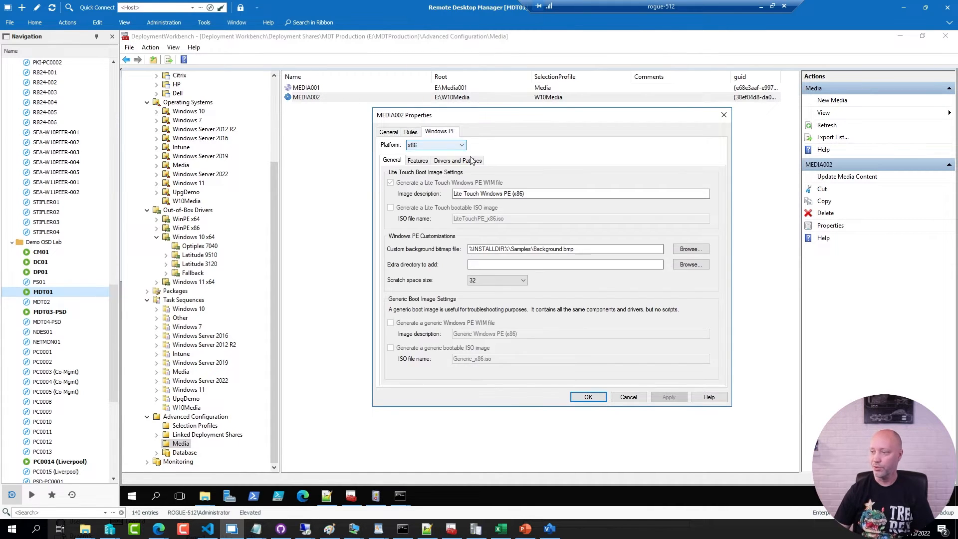
{"action": "left_click", "coordinate": [462, 144]}
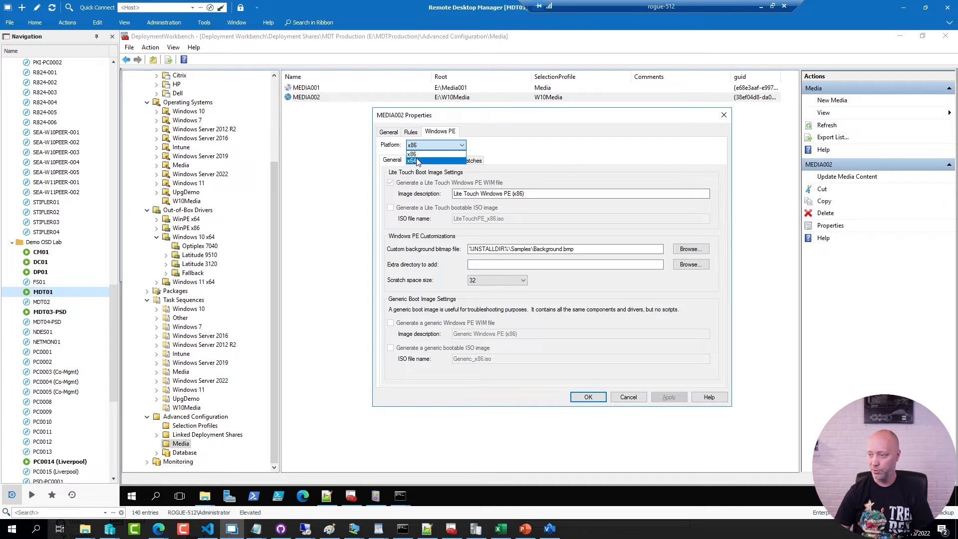
{"action": "left_click", "coordinate": [412, 160]}
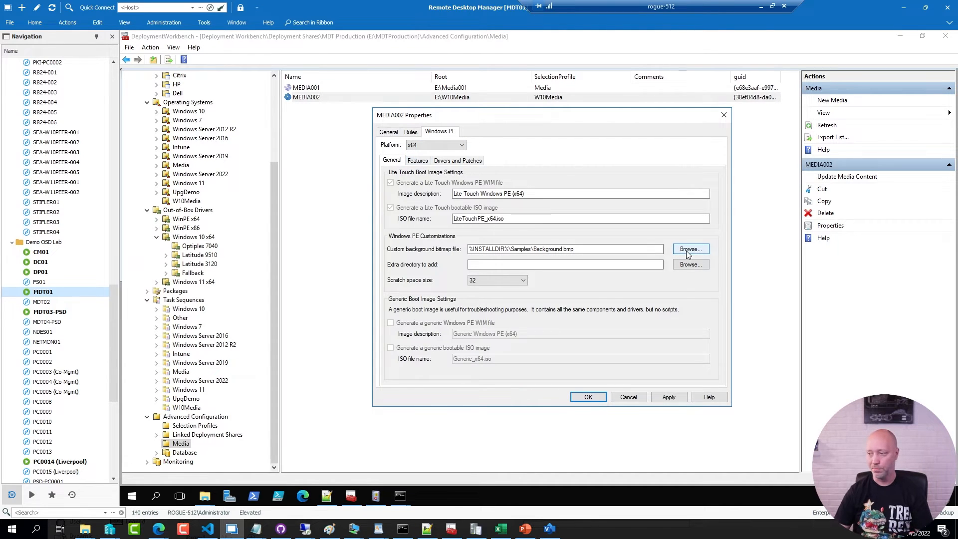
{"action": "left_click", "coordinate": [690, 248]}
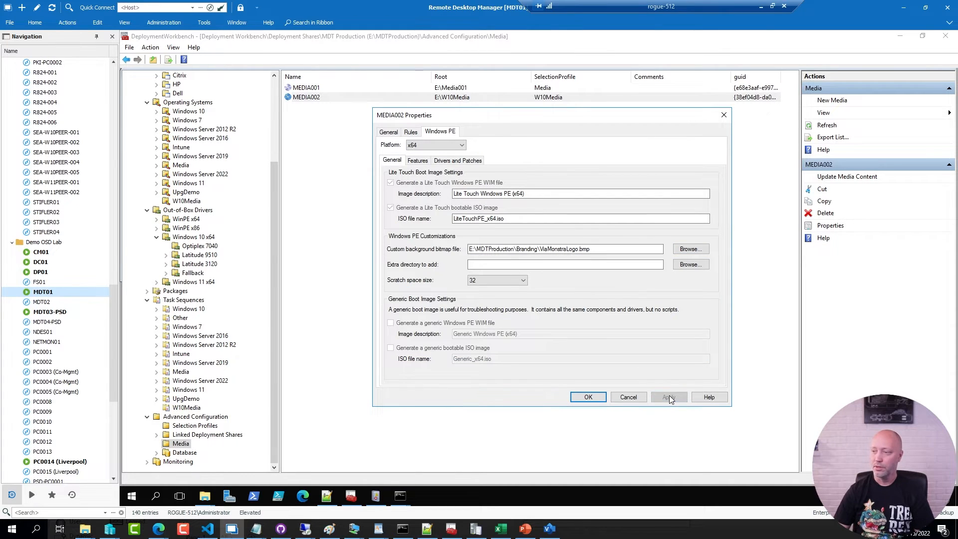
Inject all drivers from the WinPE x64 selection profile and close the media properties
{"action": "left_click", "coordinate": [457, 160]}
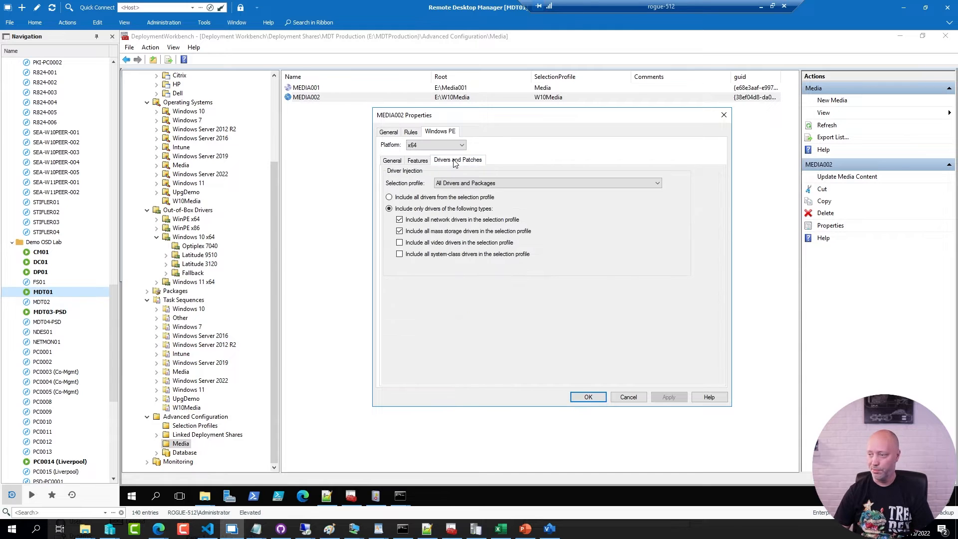
{"action": "left_click", "coordinate": [657, 183]}
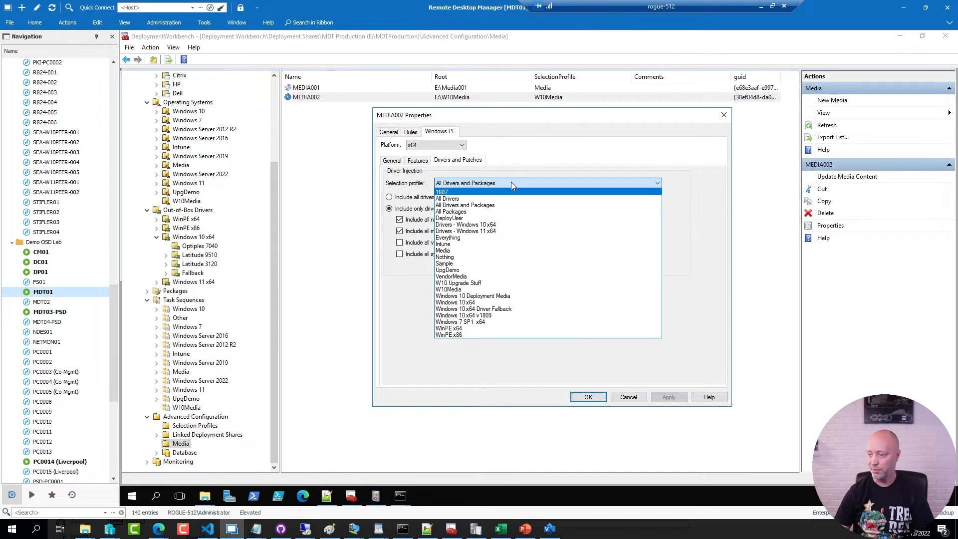
{"action": "left_click", "coordinate": [448, 328]}
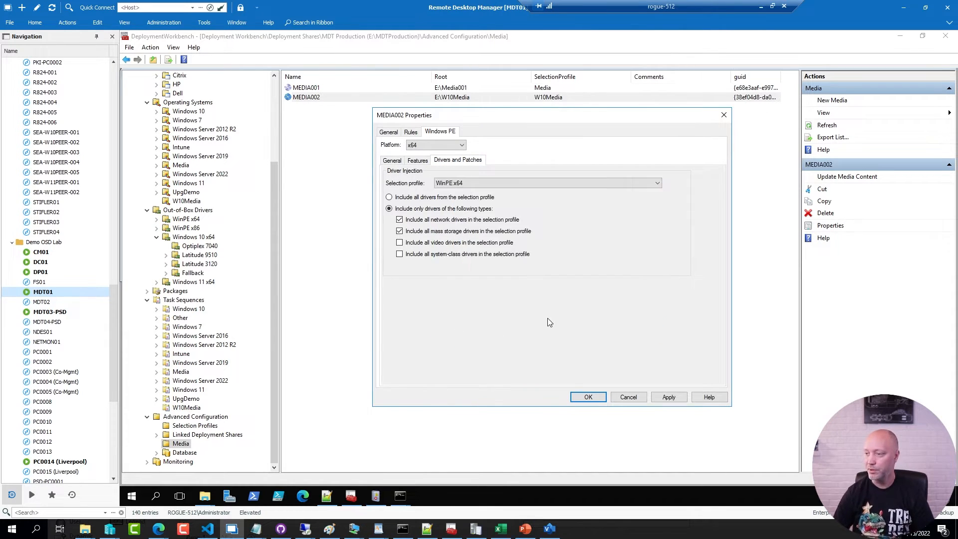
{"action": "left_click", "coordinate": [388, 197]}
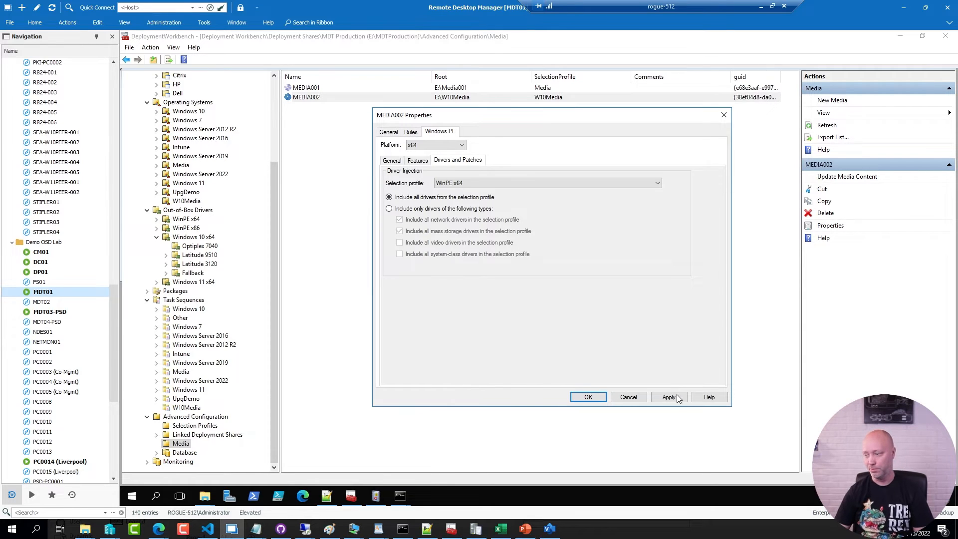
{"action": "left_click", "coordinate": [668, 397]}
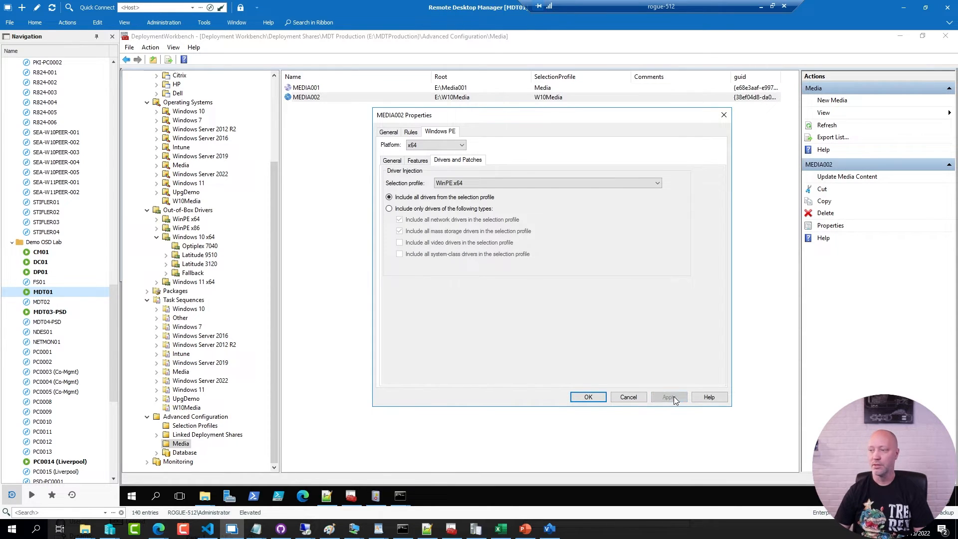
{"action": "left_click", "coordinate": [587, 397]}
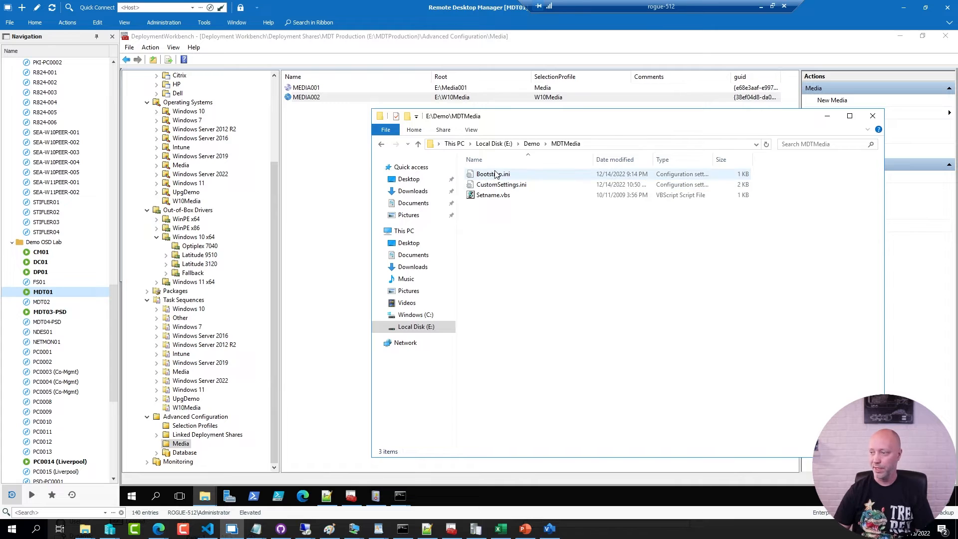
Review Bootstrap.ini, then select Bootstrap.ini and CustomSettings.ini in E:\Demo\MDTMedia for copying
{"action": "double_click", "coordinate": [492, 173]}
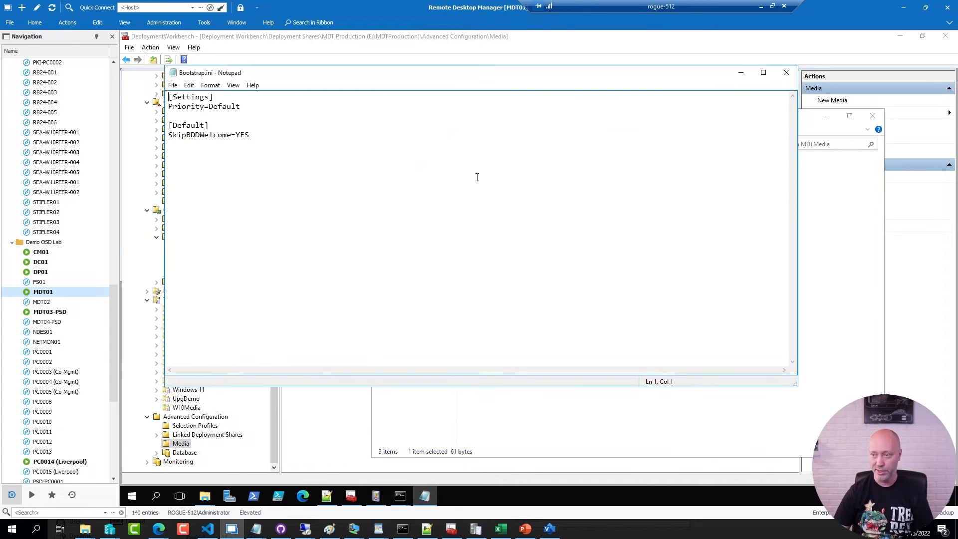
{"action": "left_click", "coordinate": [785, 72]}
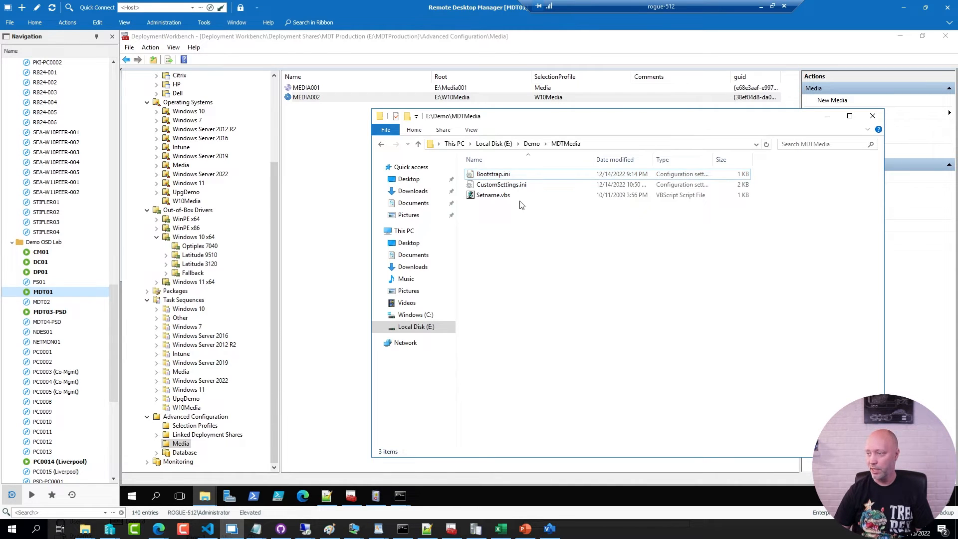
{"action": "double_click", "coordinate": [501, 185]}
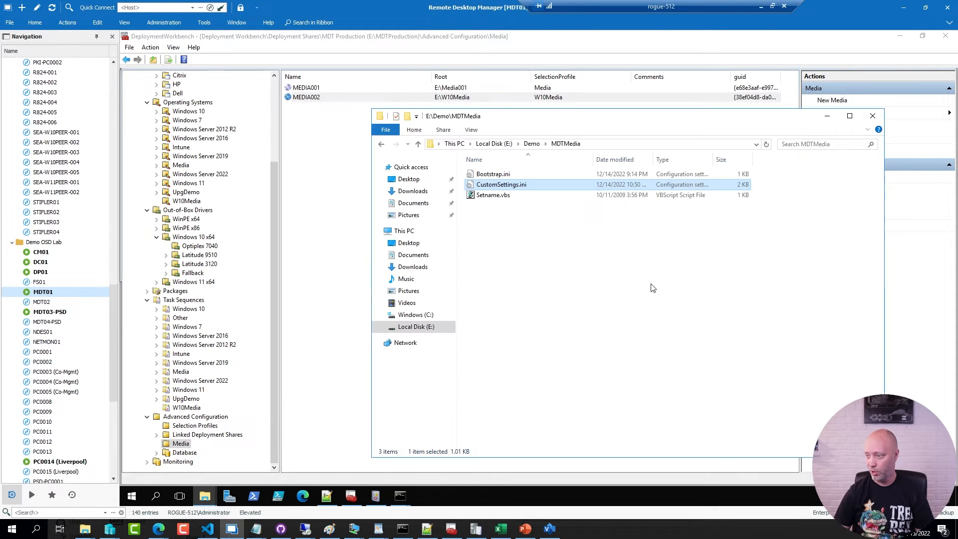
{"action": "left_click", "coordinate": [493, 173]}
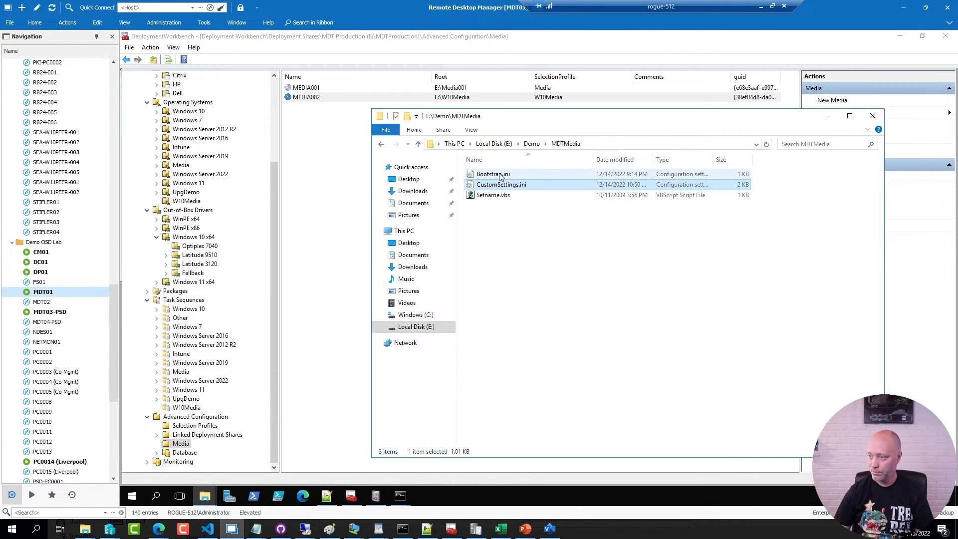
{"action": "left_click", "coordinate": [493, 173]}
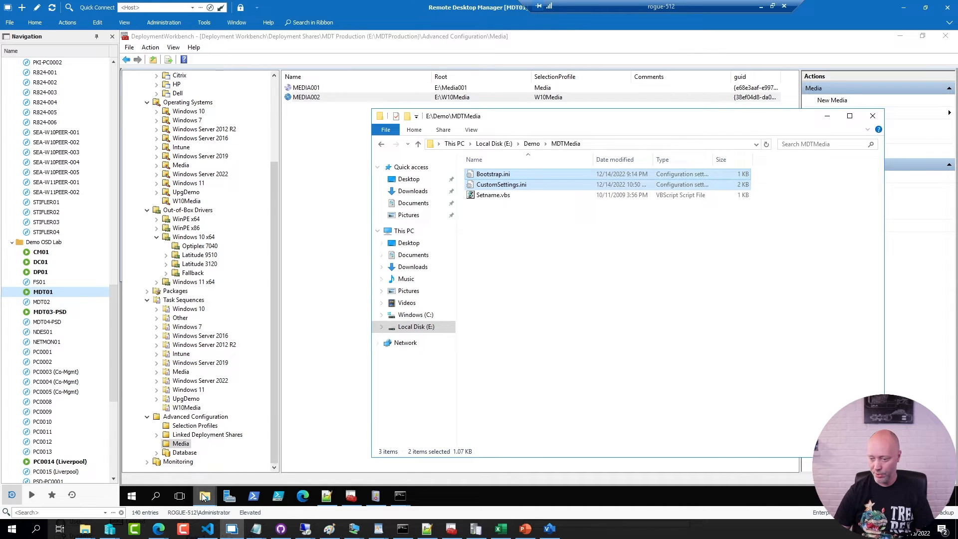
{"action": "mouse_move", "coordinate": [205, 496]}
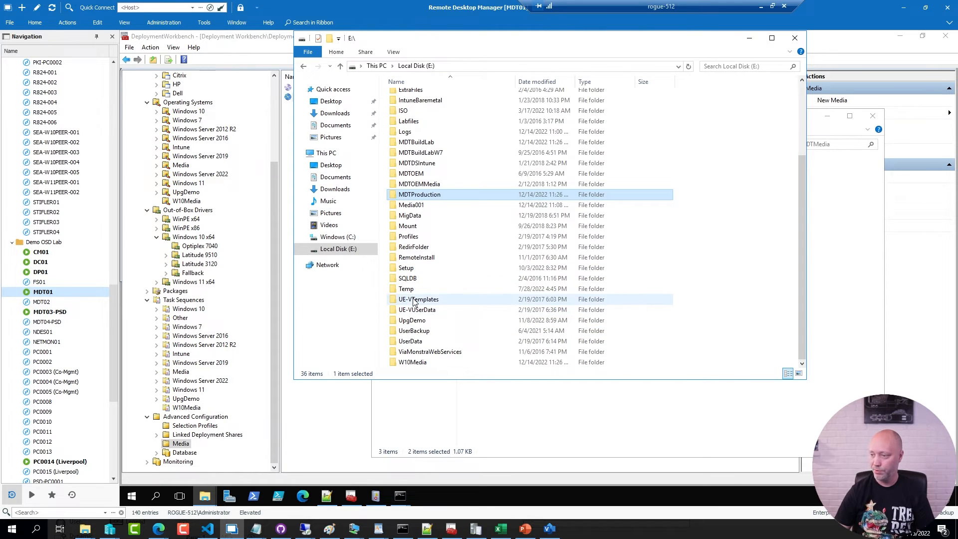
Browse into E:\W10Media\Content toward the Deploy\Control folder to paste the files
{"action": "double_click", "coordinate": [413, 361]}
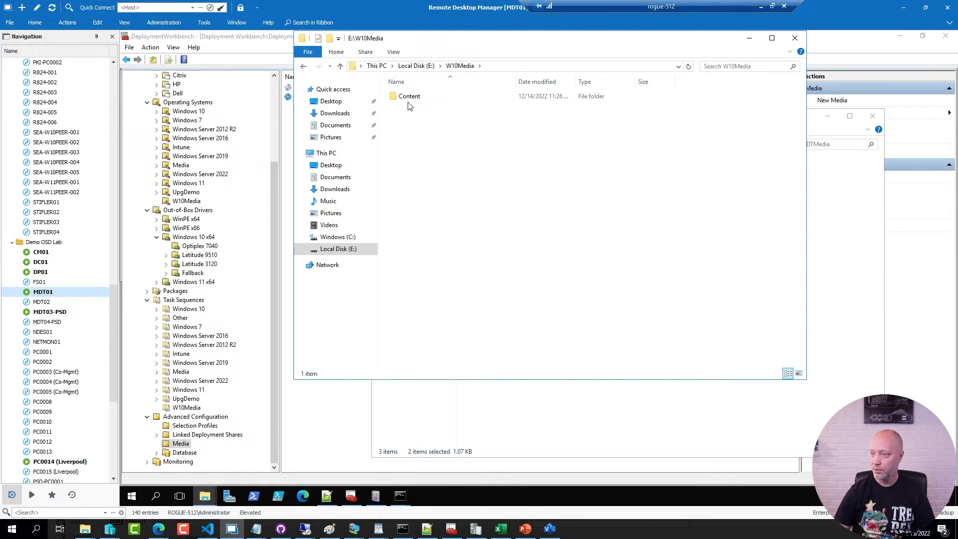
{"action": "double_click", "coordinate": [409, 96]}
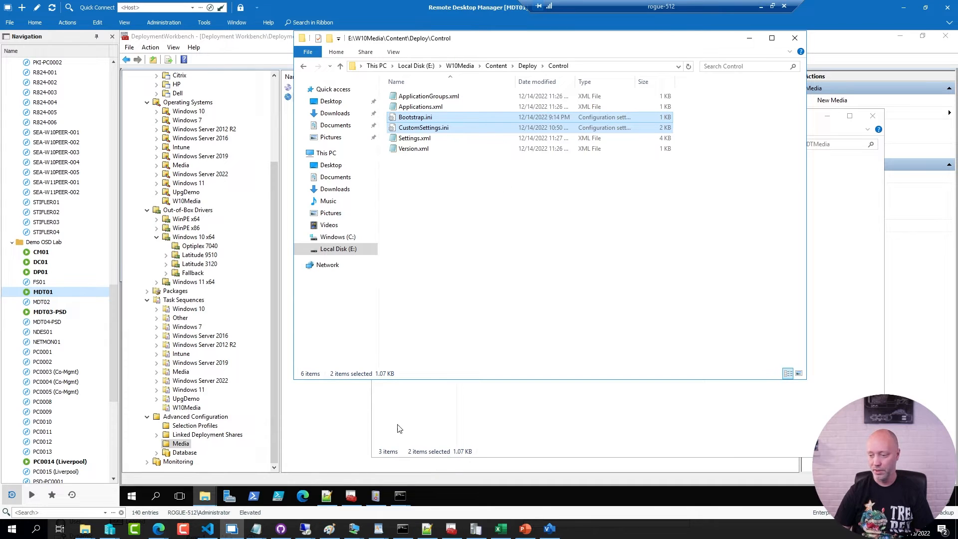
Replace the Media001 CustomSettings.ini tab with the one from E:\W10Media\Content\Deploy\Control
{"action": "double_click", "coordinate": [423, 126]}
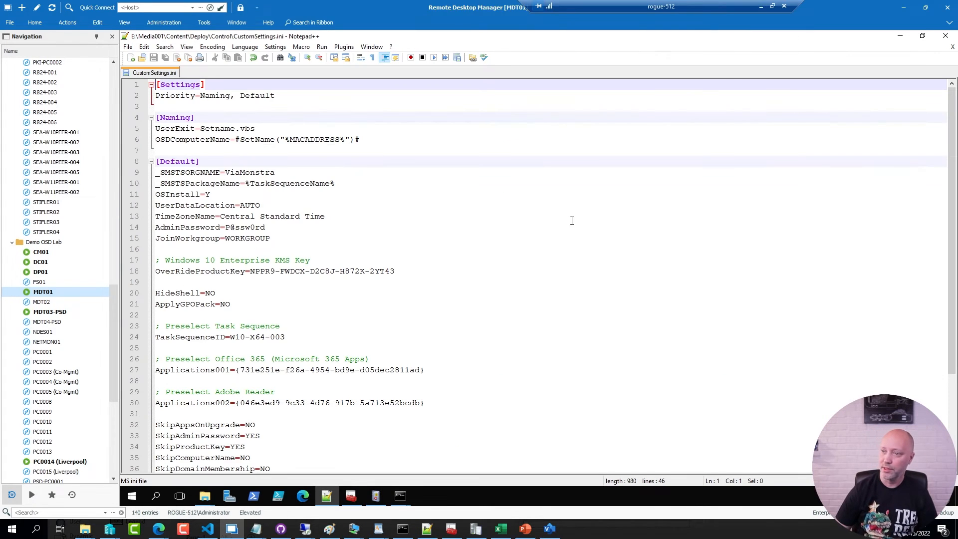
{"action": "left_click", "coordinate": [130, 57]}
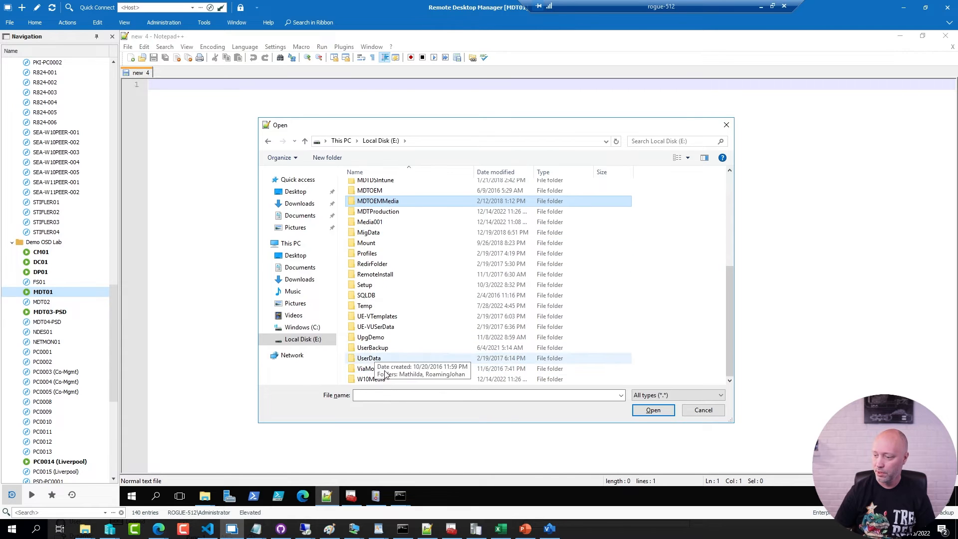
{"action": "double_click", "coordinate": [369, 379]}
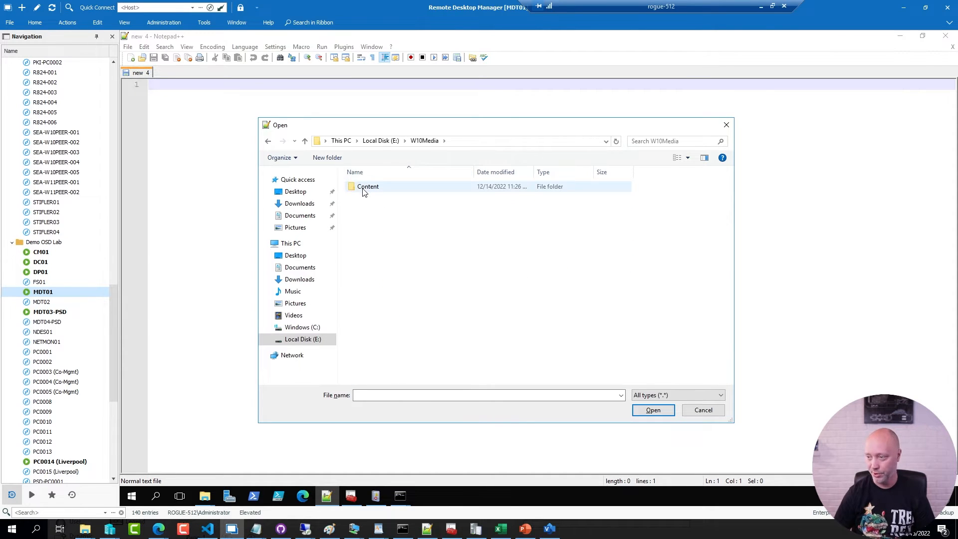
{"action": "double_click", "coordinate": [368, 187]}
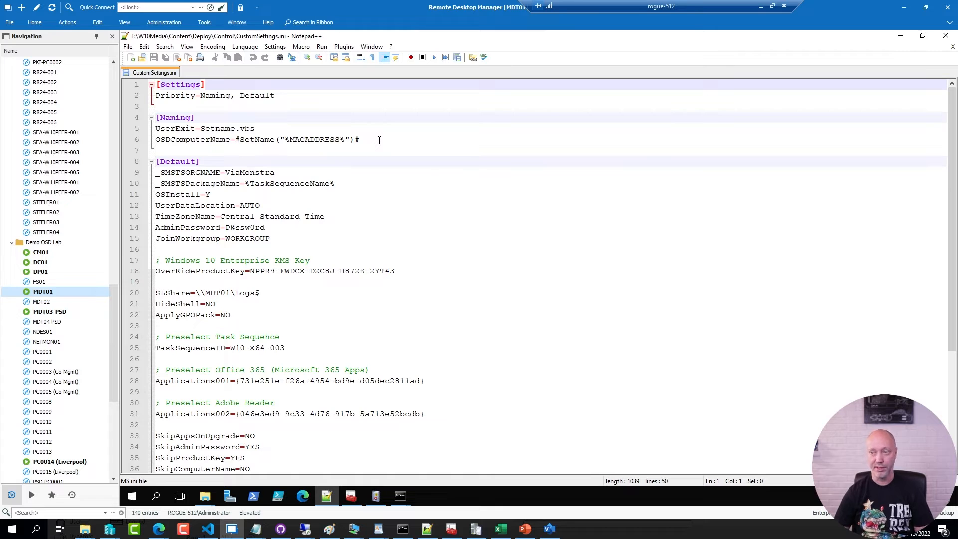
{"action": "triple_click", "coordinate": [256, 140]}
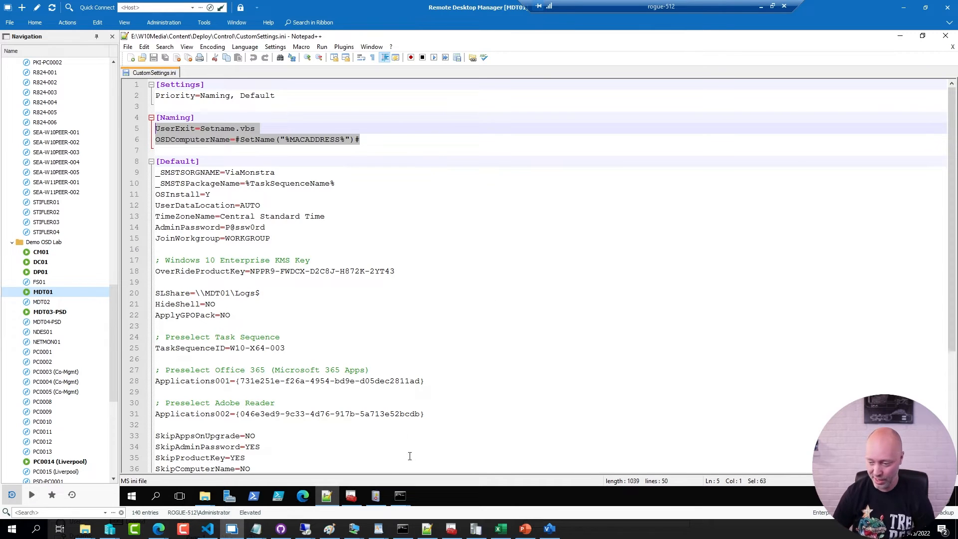
Run lines 17–21 of Get-SerialNumberOfVM.ps1 to return TEST01-ISO's BIOS serial number and GUID
{"action": "left_click", "coordinate": [208, 529]}
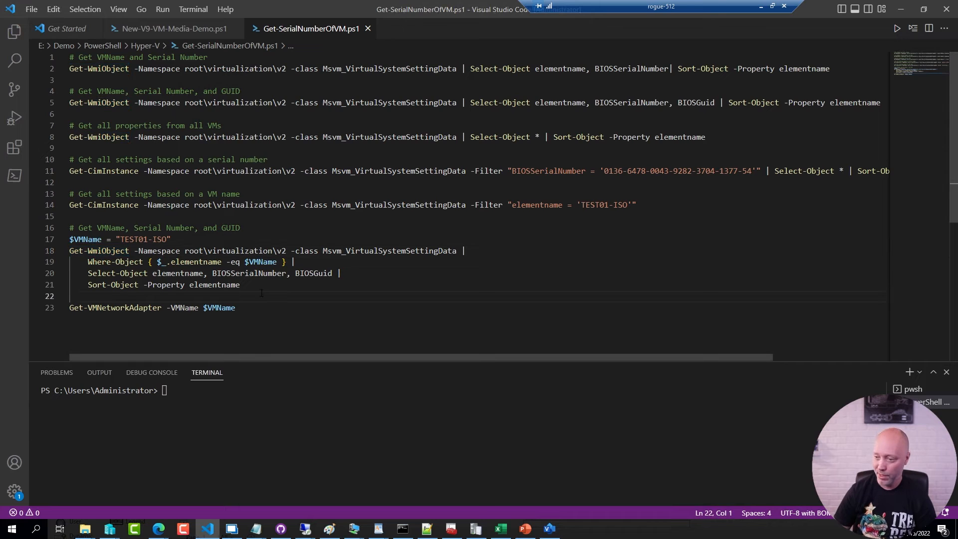
{"action": "left_click_drag", "start_coordinate": [70, 239], "coordinate": [241, 285]}
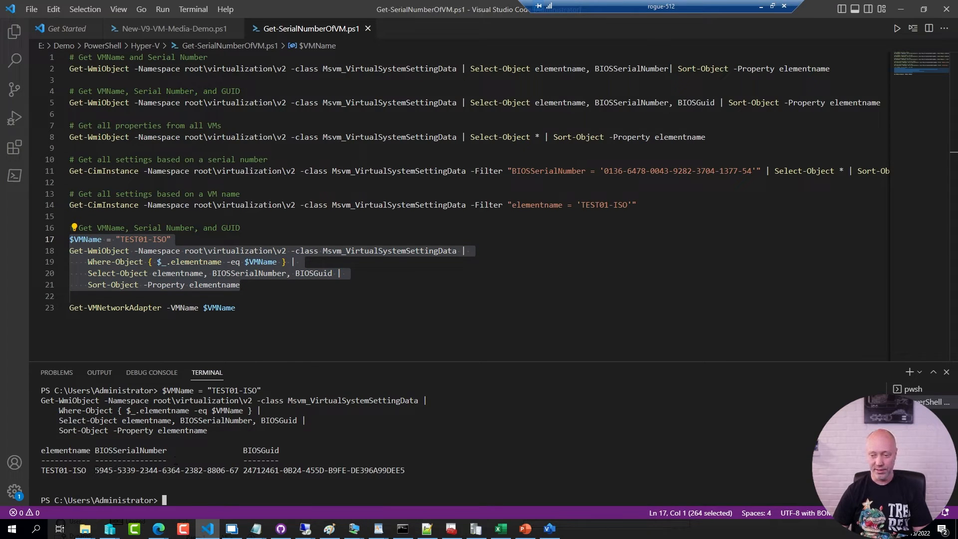
{"action": "left_click_drag", "start_coordinate": [94, 470], "coordinate": [239, 470]}
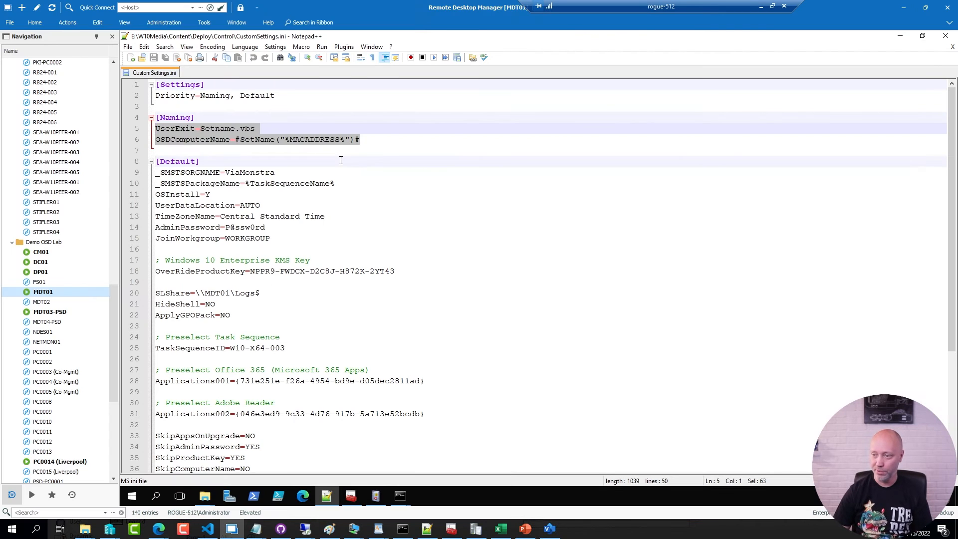
Load Setname.vbs from E:\MDTProduction\Scripts into Notepad++
{"action": "left_click", "coordinate": [141, 56]}
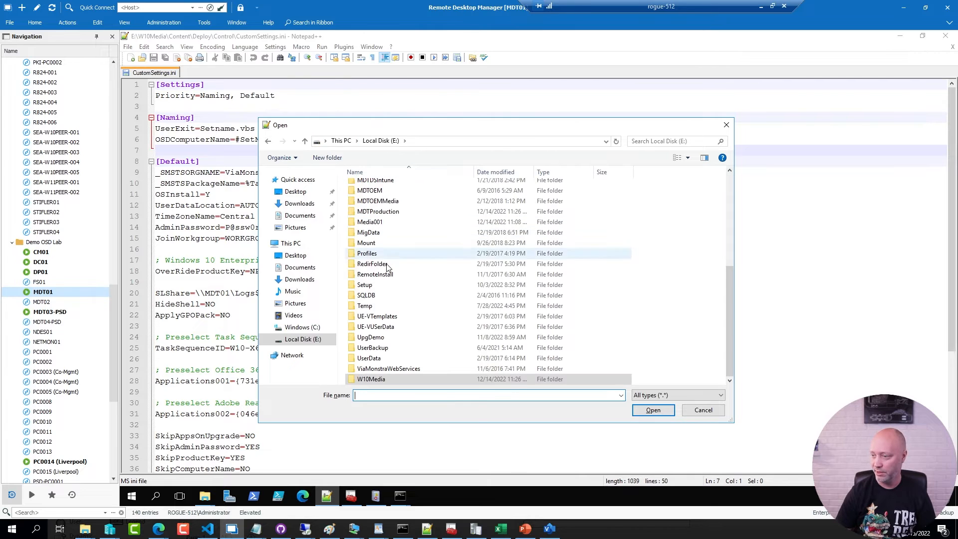
{"action": "double_click", "coordinate": [377, 210]}
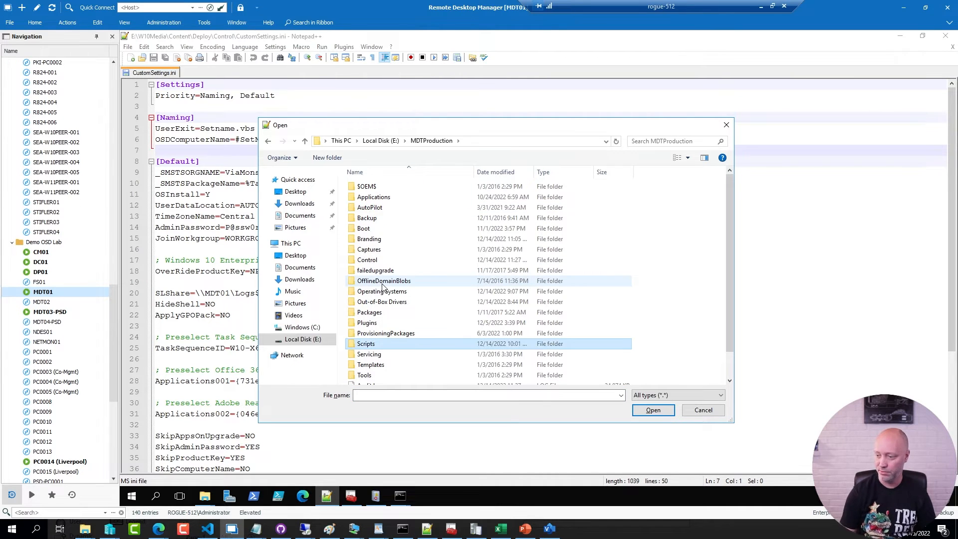
{"action": "double_click", "coordinate": [365, 343]}
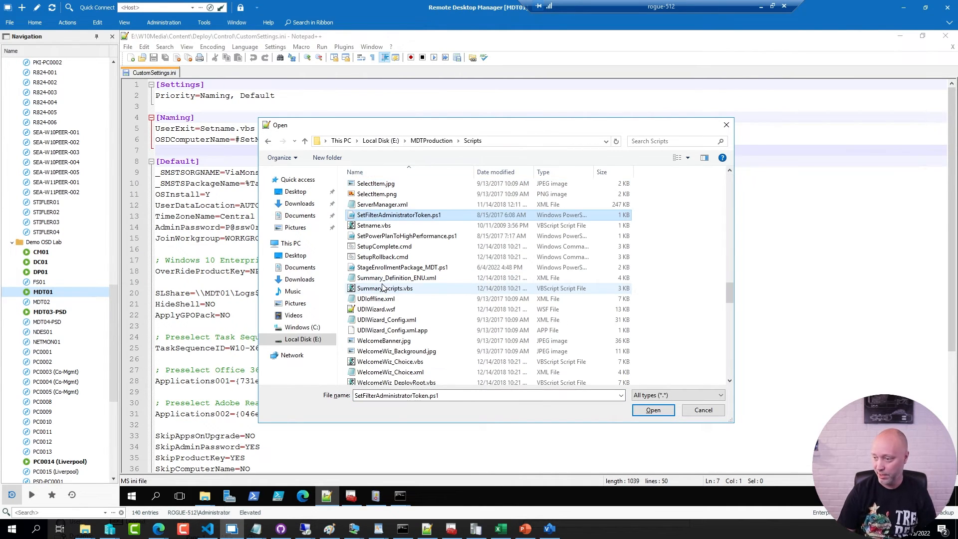
{"action": "double_click", "coordinate": [374, 226]}
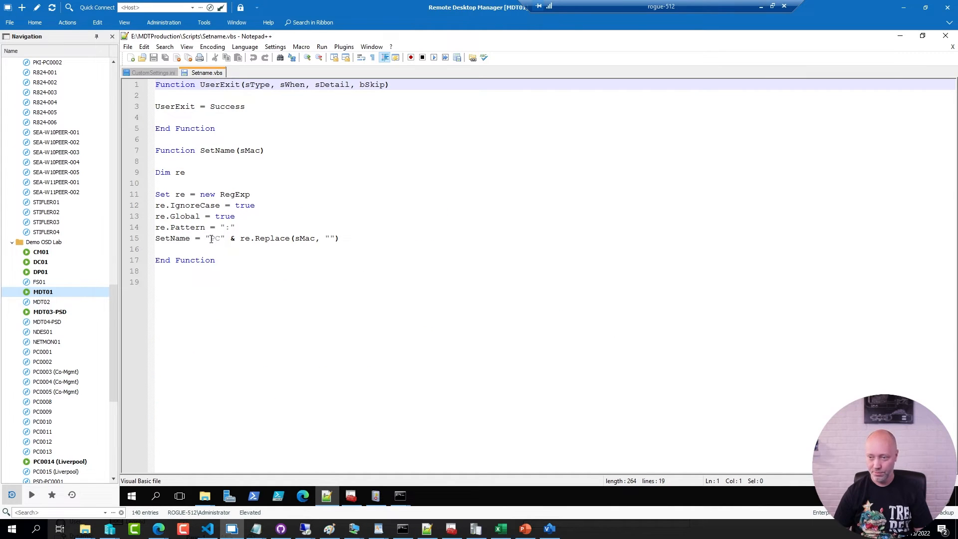
Review the 'PC' name prefix and the stripped ':' pattern, then return to CustomSettings.ini
{"action": "double_click", "coordinate": [216, 238]}
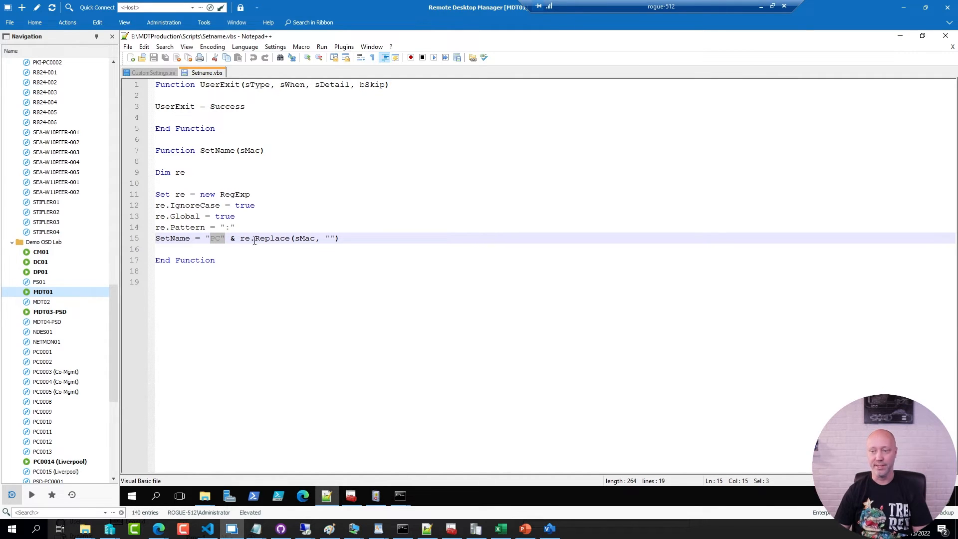
{"action": "left_click", "coordinate": [227, 227]}
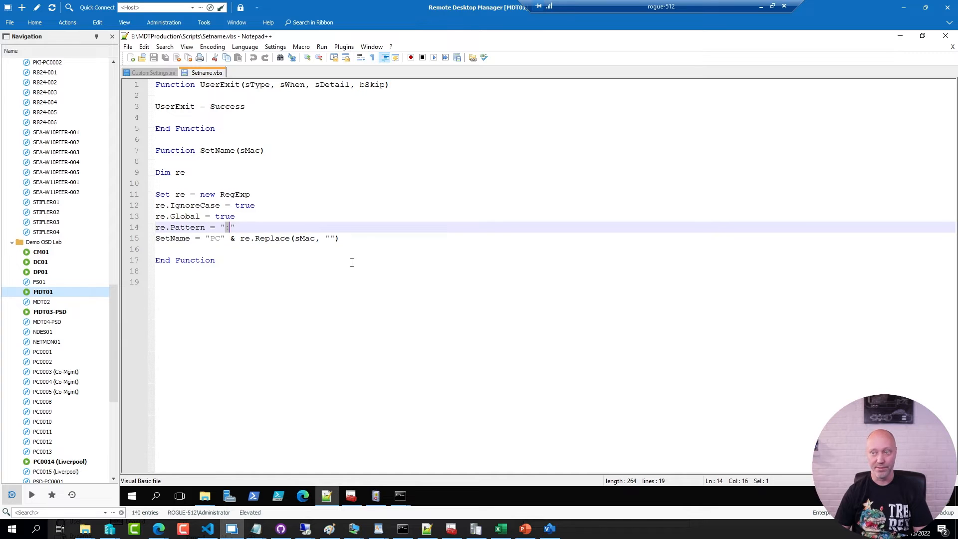
{"action": "left_click", "coordinate": [154, 73]}
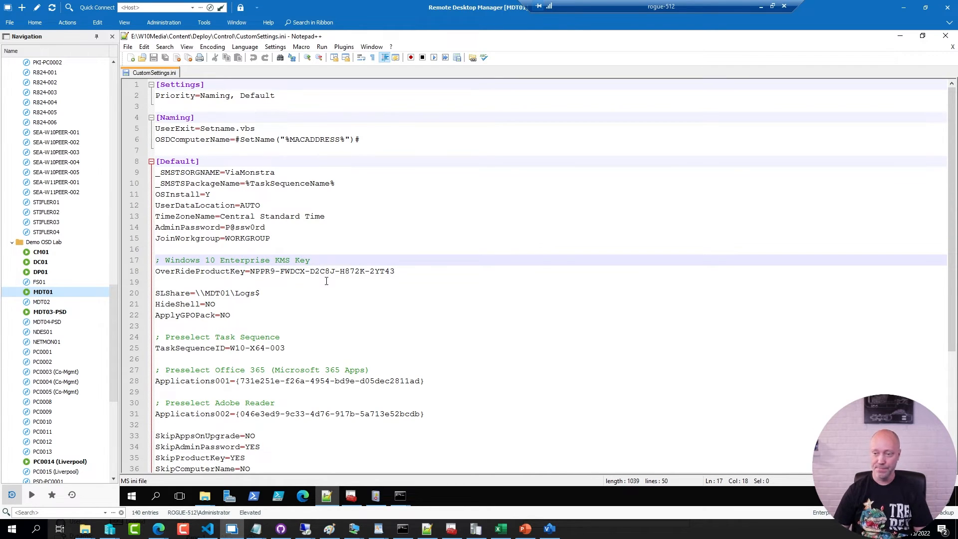
{"action": "scroll", "scroll_direction": "down", "scroll_amount": 3}
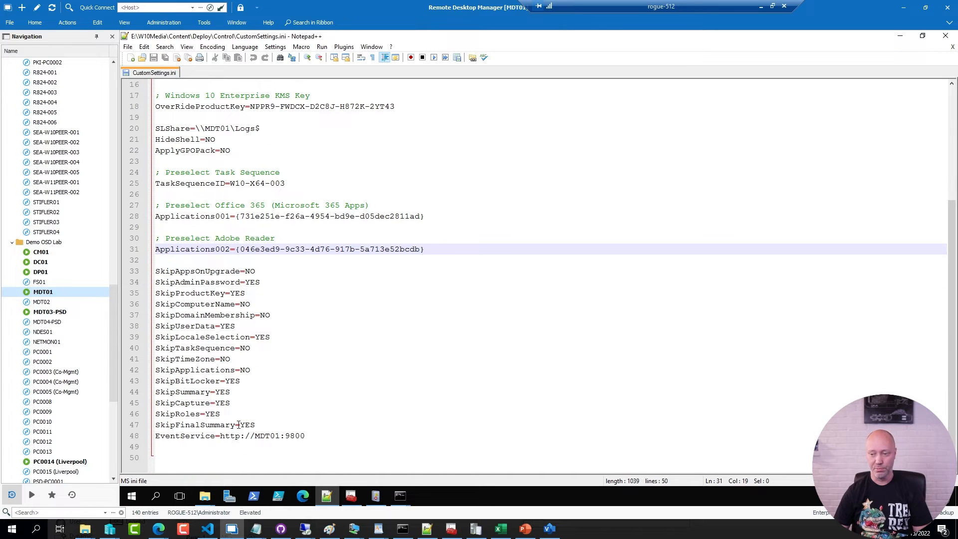
{"action": "mouse_move", "coordinate": [283, 404]}
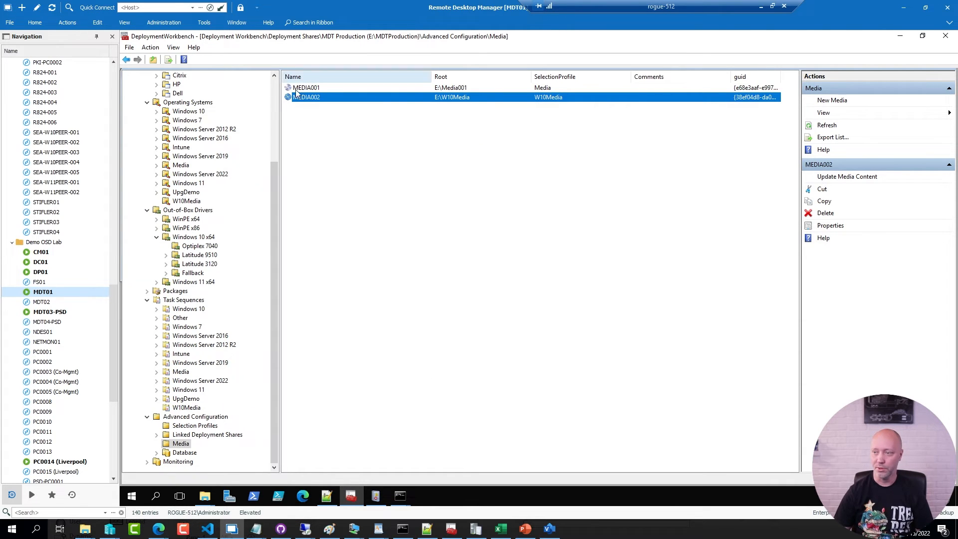
Run Update Media Content on MEDIA002 and finish once it completes successfully
{"action": "left_click", "coordinate": [847, 177]}
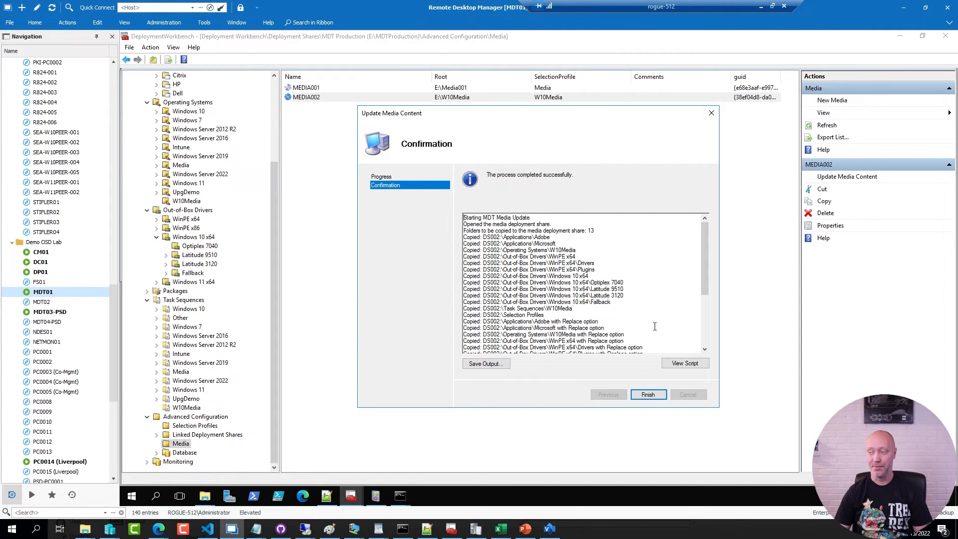
{"action": "left_click", "coordinate": [647, 395]}
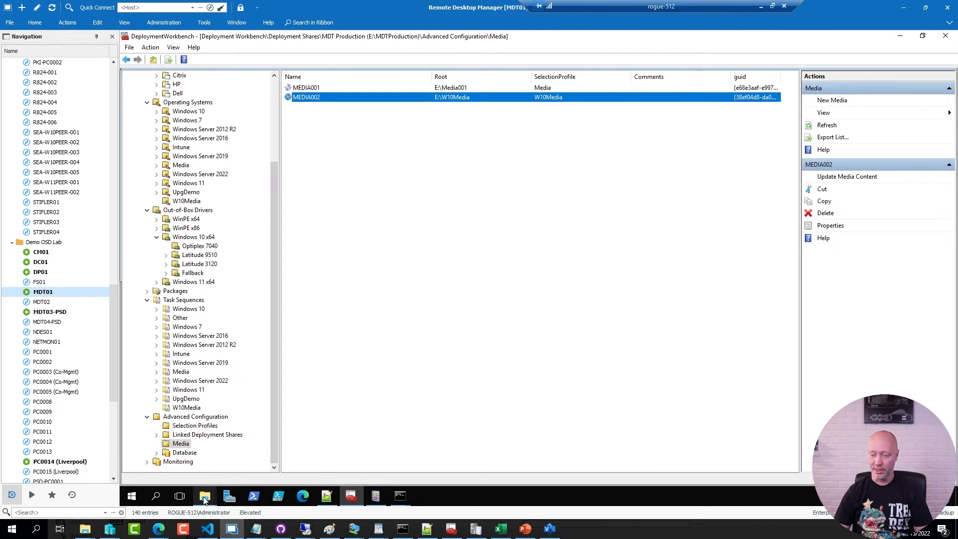
{"action": "mouse_move", "coordinate": [205, 496]}
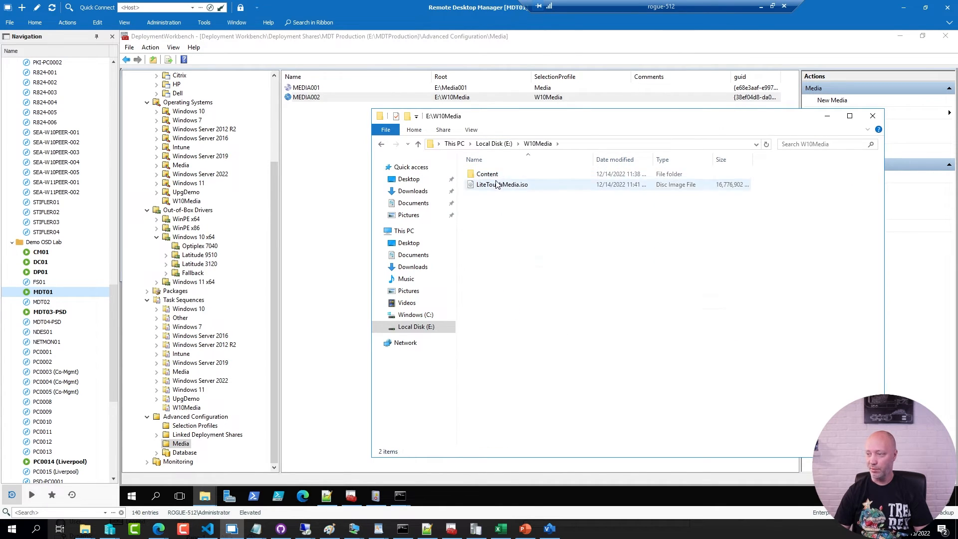
Browse into W10Media\Content\Deploy and check Operating Systems properties showing 4.28 GB
{"action": "left_click", "coordinate": [501, 184]}
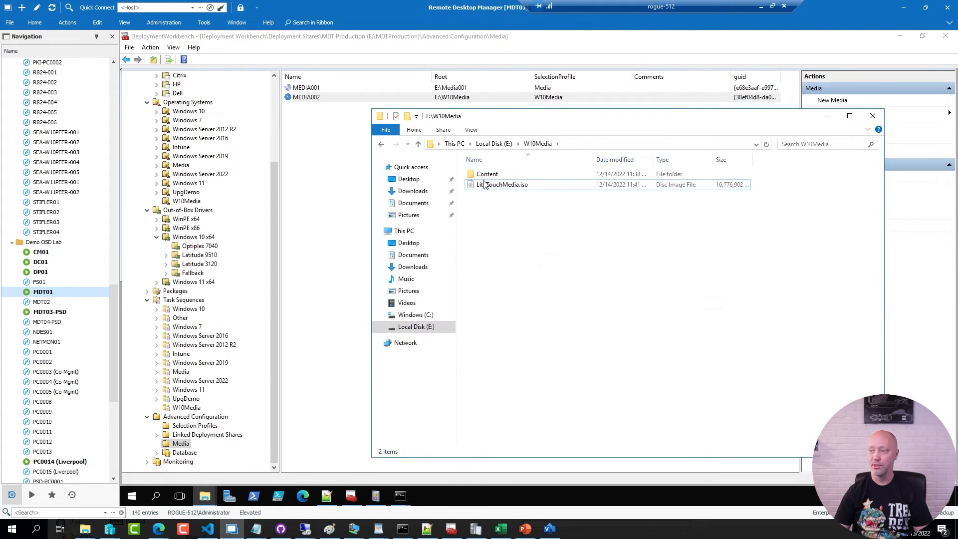
{"action": "double_click", "coordinate": [487, 174]}
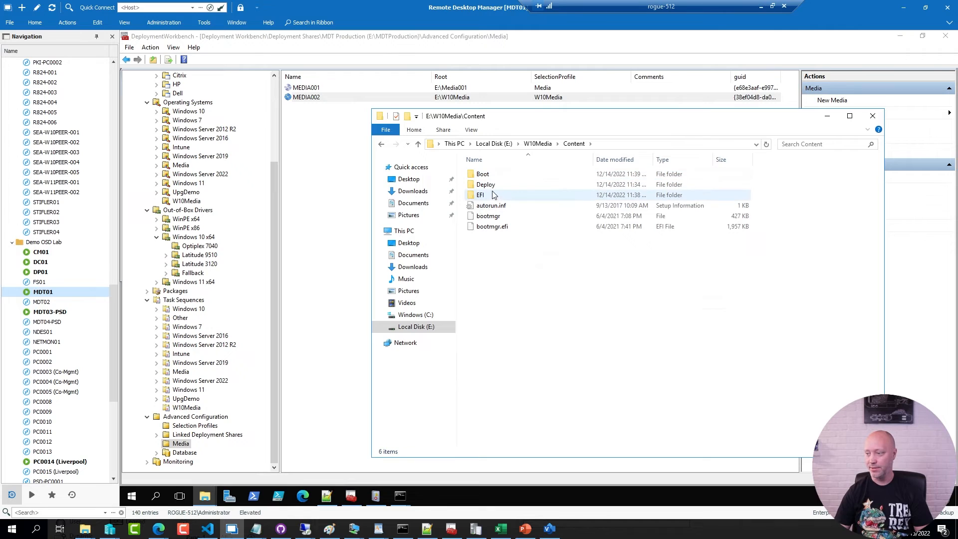
{"action": "right_click", "coordinate": [492, 184]}
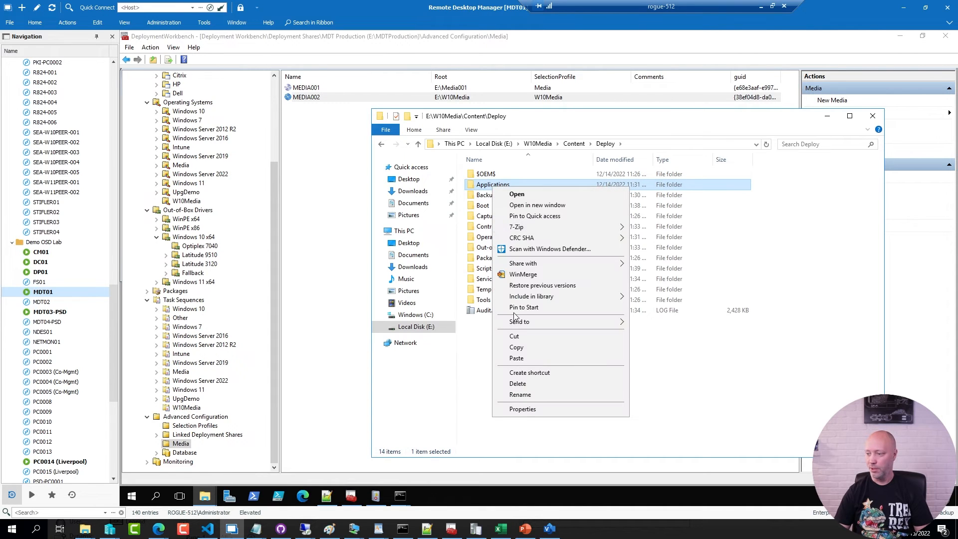
{"action": "left_click", "coordinate": [522, 409]}
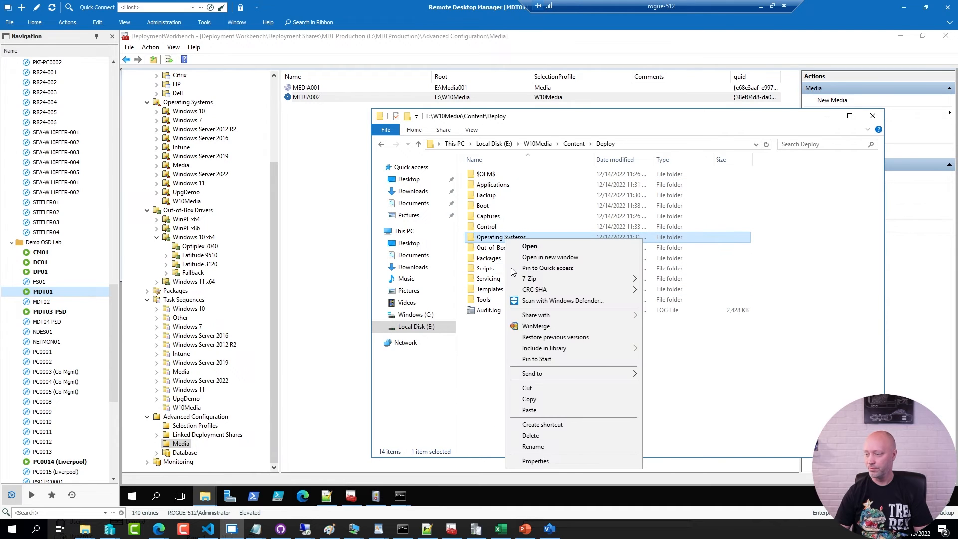
{"action": "left_click", "coordinate": [535, 461]}
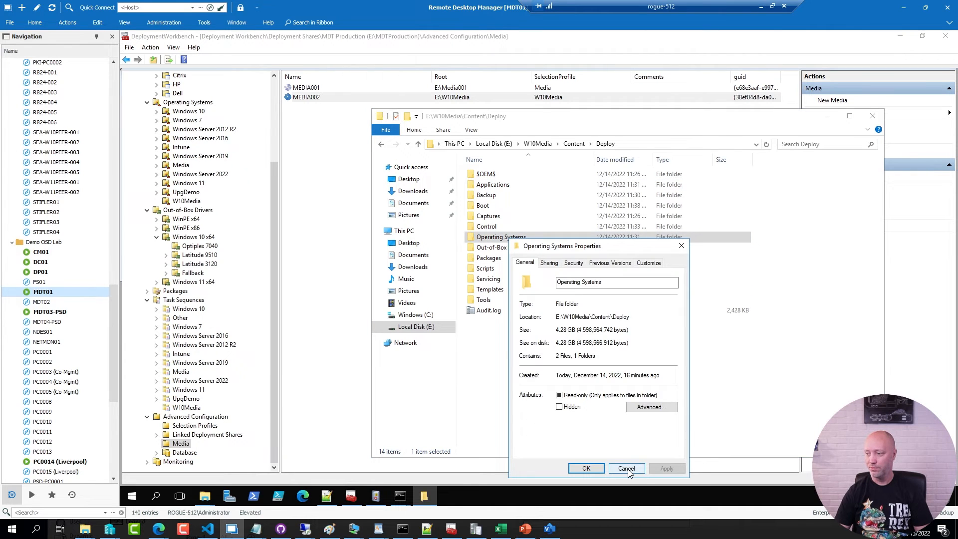
{"action": "left_click", "coordinate": [625, 468]}
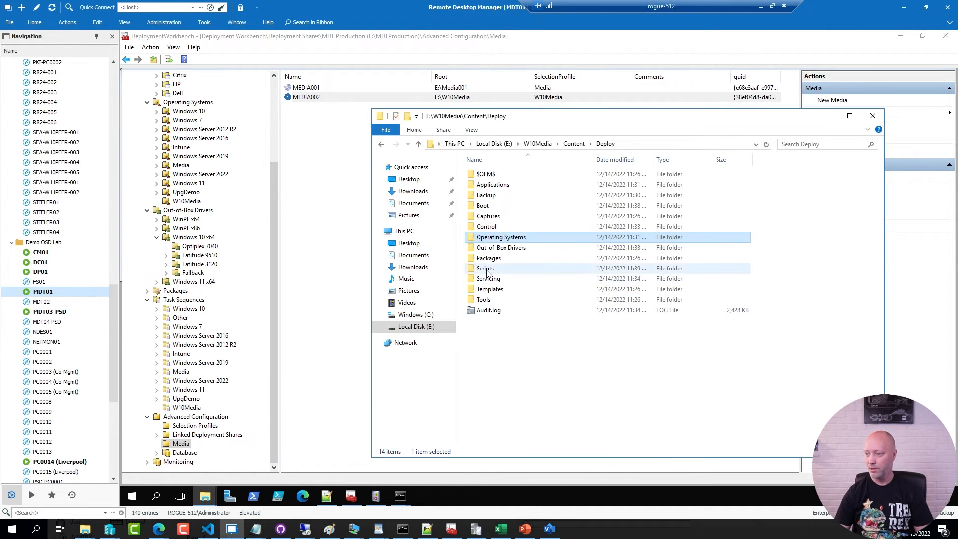
Check the Out-of-Box Drivers folder properties showing 8.33 GB, cancelling without changes
{"action": "right_click", "coordinate": [501, 248]}
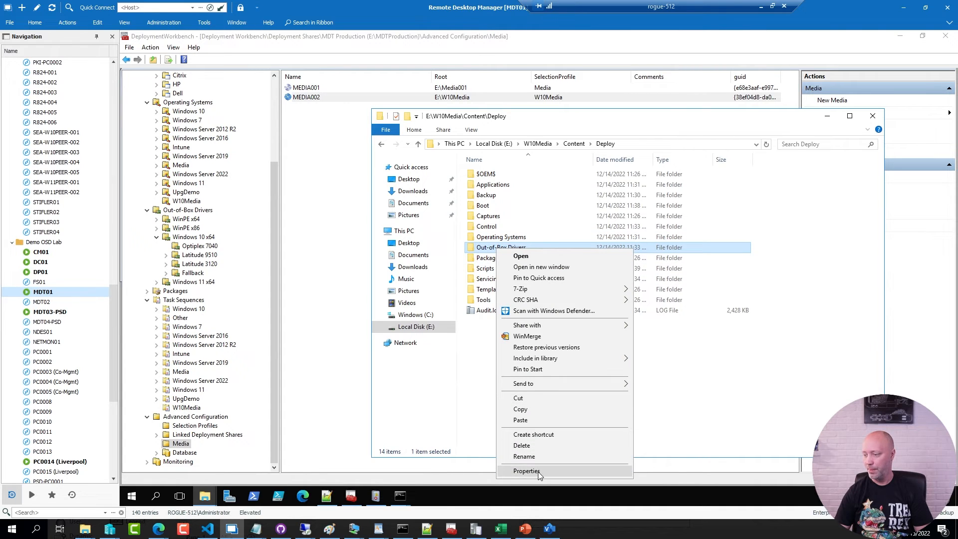
{"action": "left_click", "coordinate": [526, 471]}
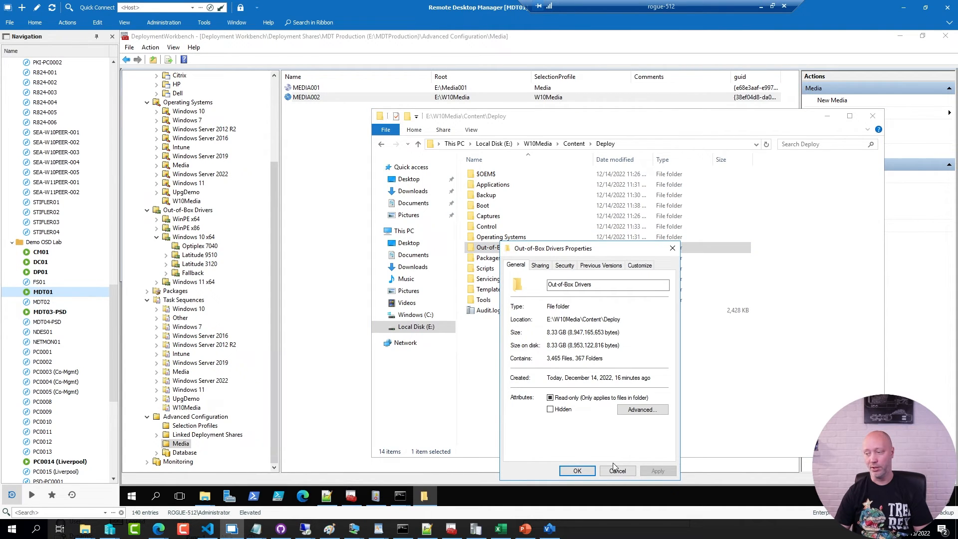
{"action": "left_click", "coordinate": [616, 470]}
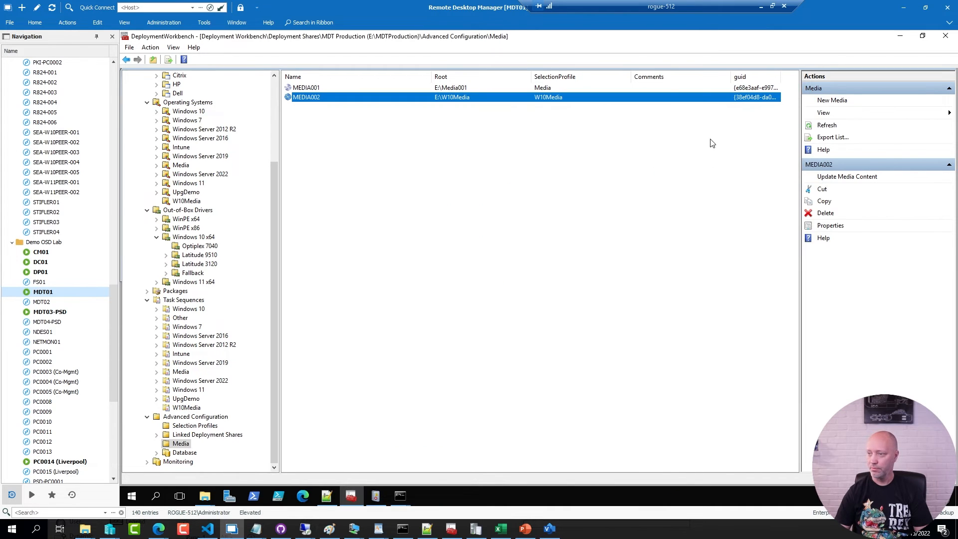
{"action": "mouse_move", "coordinate": [420, 238]}
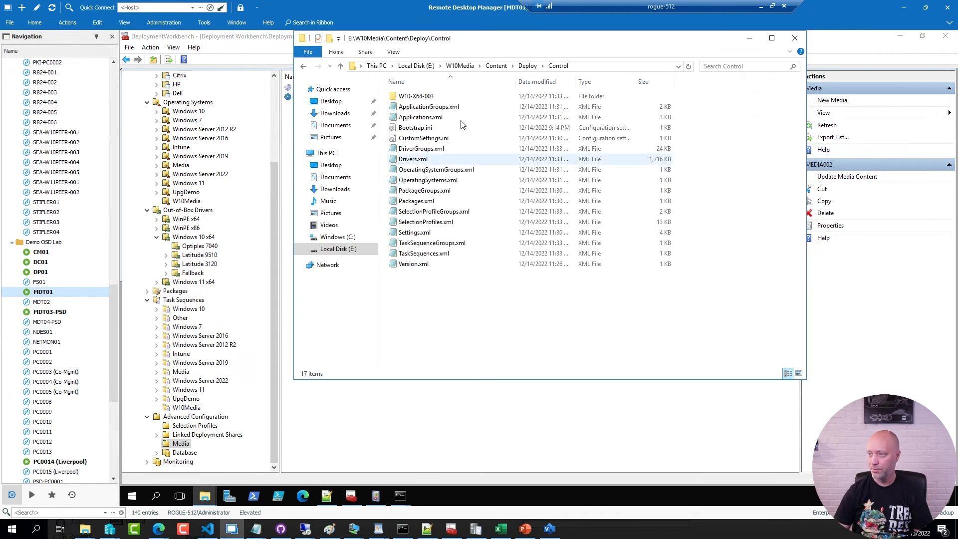
Copy LiteTouchMedia.iso to \\rogue-512\d$\ISO, replacing the existing file
{"action": "left_click", "coordinate": [459, 65]}
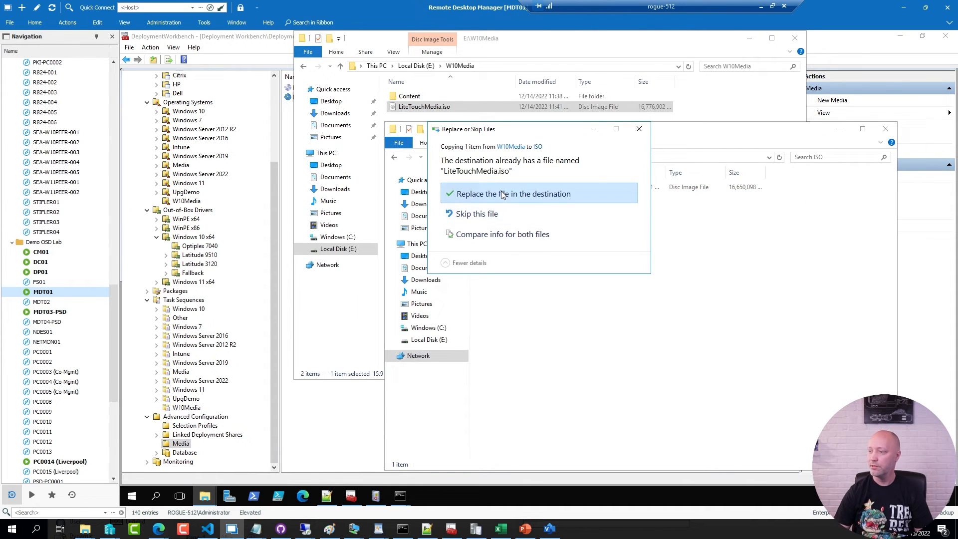
{"action": "left_click", "coordinate": [512, 193]}
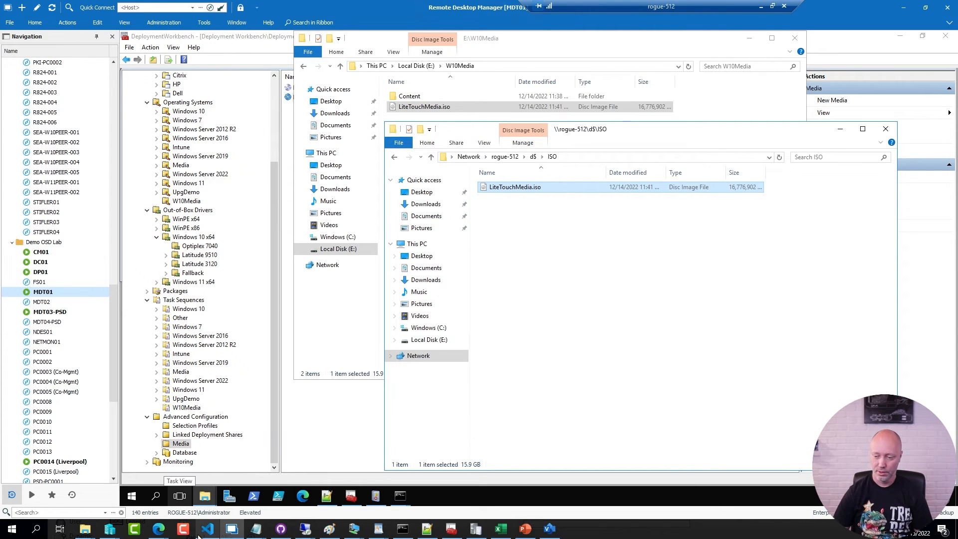
Review New-V9-VM-Media-Demo.ps1: the Stockholm switch, VM variables and the Start-VM command for MDTMEDIA-001
{"action": "left_click", "coordinate": [207, 529]}
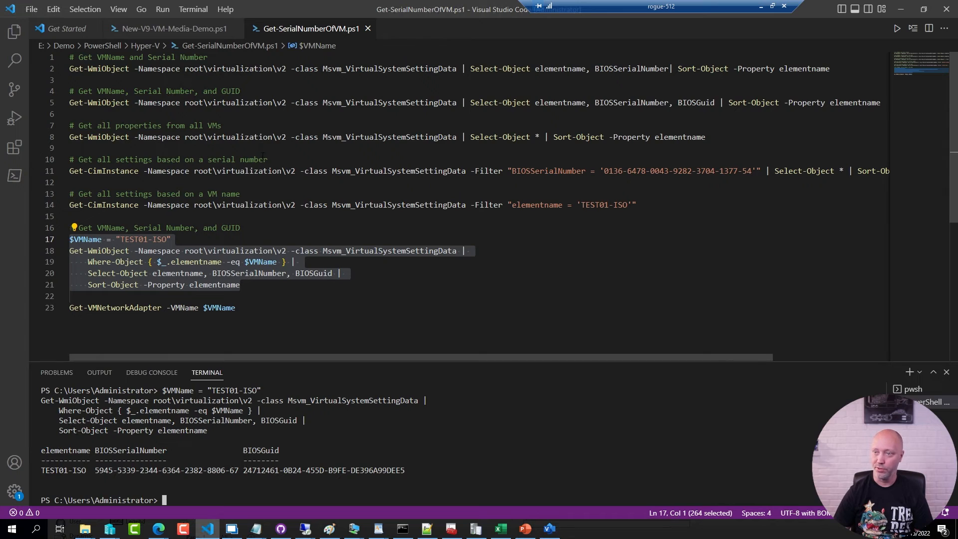
{"action": "left_click", "coordinate": [172, 28]}
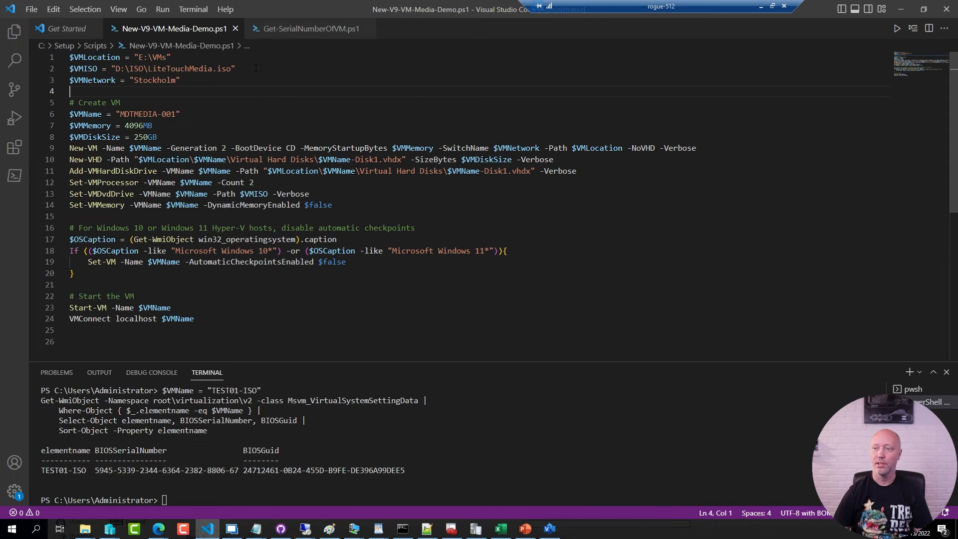
{"action": "double_click", "coordinate": [171, 68]}
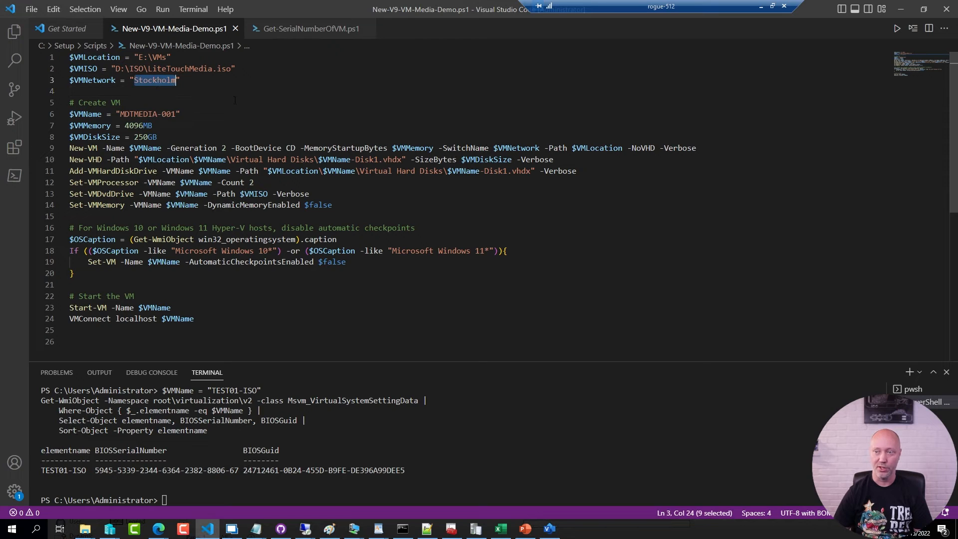
{"action": "left_click", "coordinate": [181, 114]}
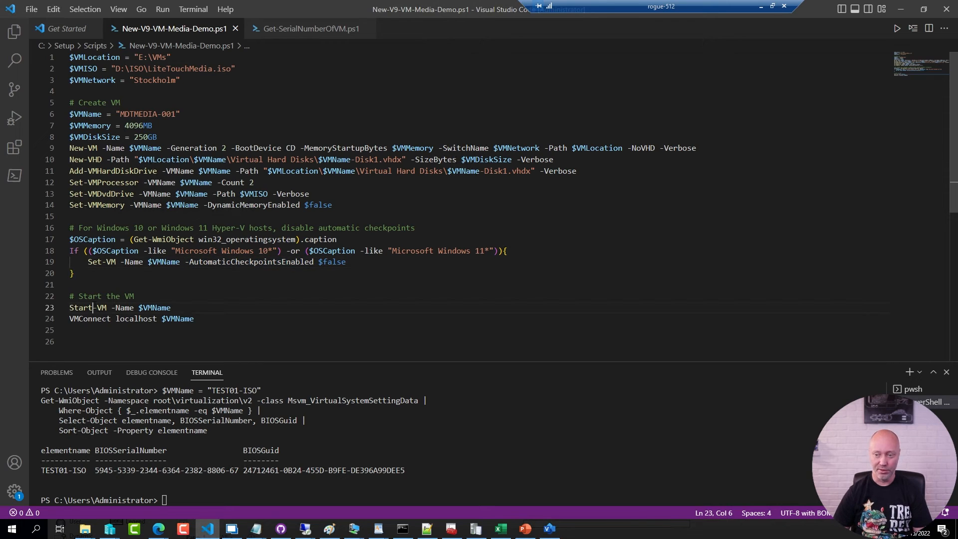
{"action": "double_click", "coordinate": [90, 318]}
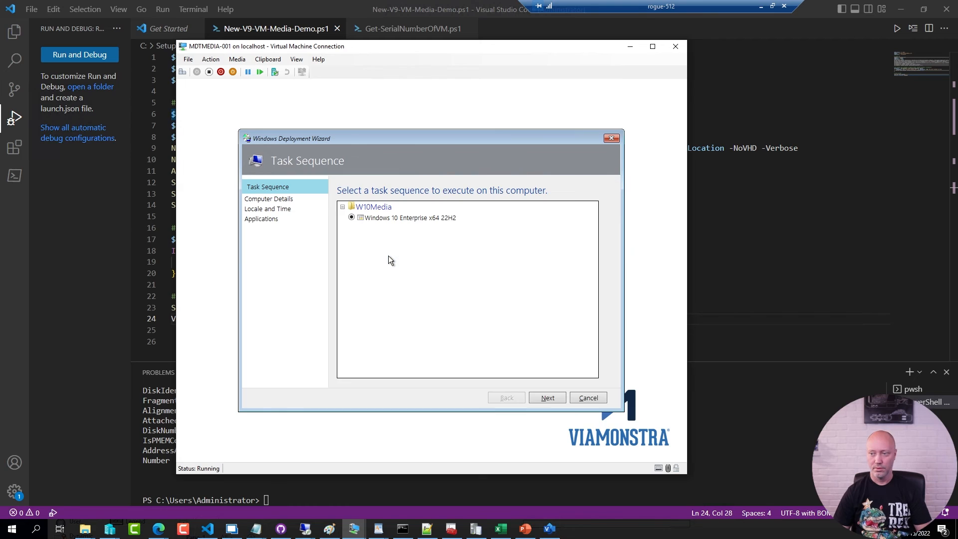
{"action": "mouse_move", "coordinate": [403, 261]}
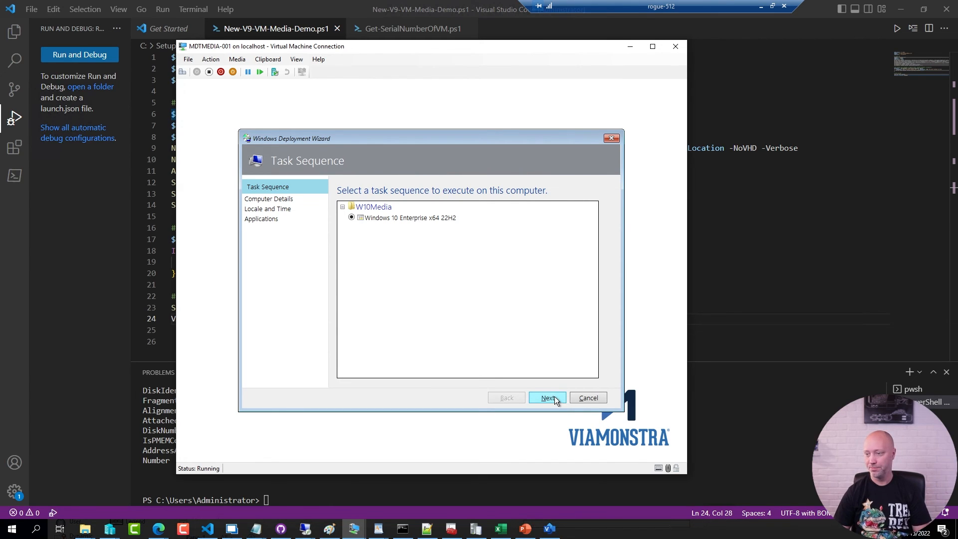
Accept the Windows 10 Enterprise x64 22H2 task sequence, default computer name, locale and preselected apps to begin installation
{"action": "left_click", "coordinate": [547, 398]}
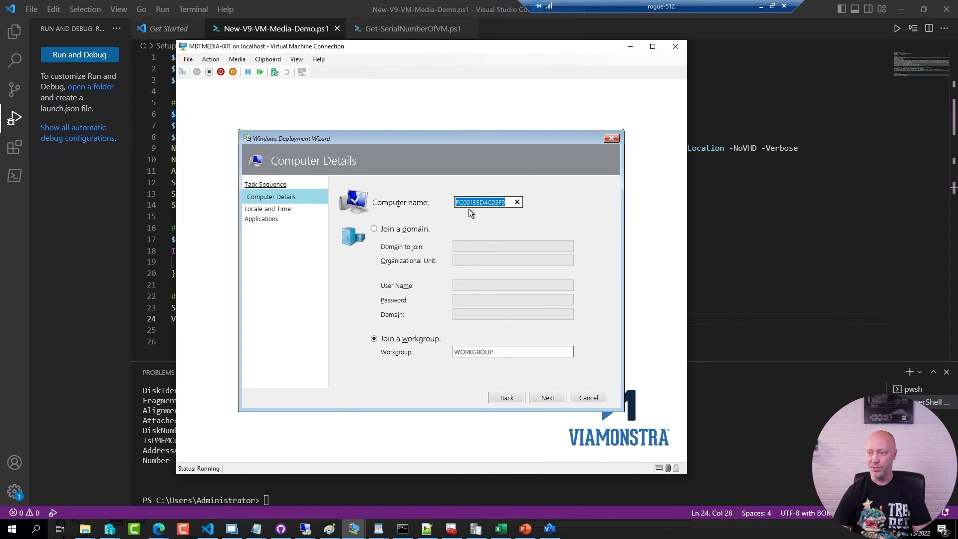
{"action": "left_click", "coordinate": [470, 202]}
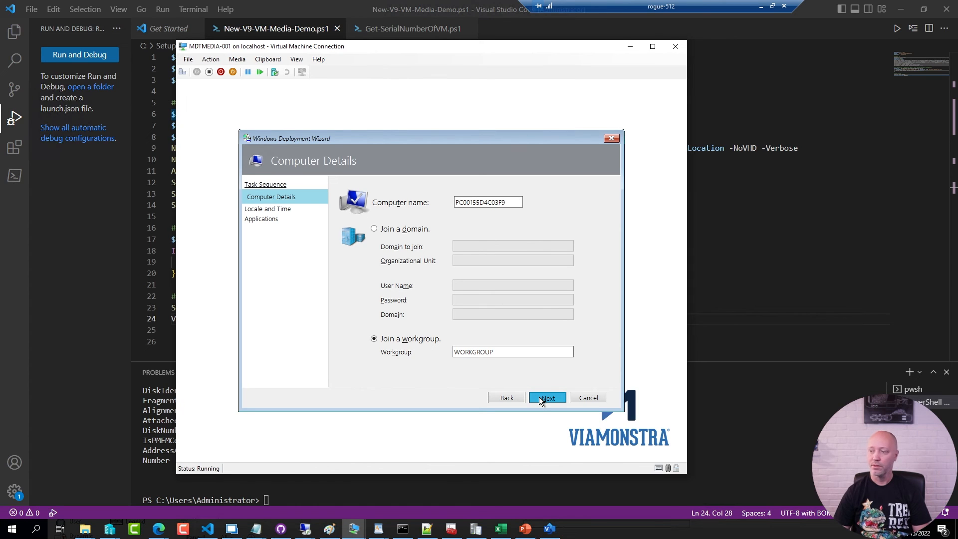
{"action": "left_click", "coordinate": [546, 397]}
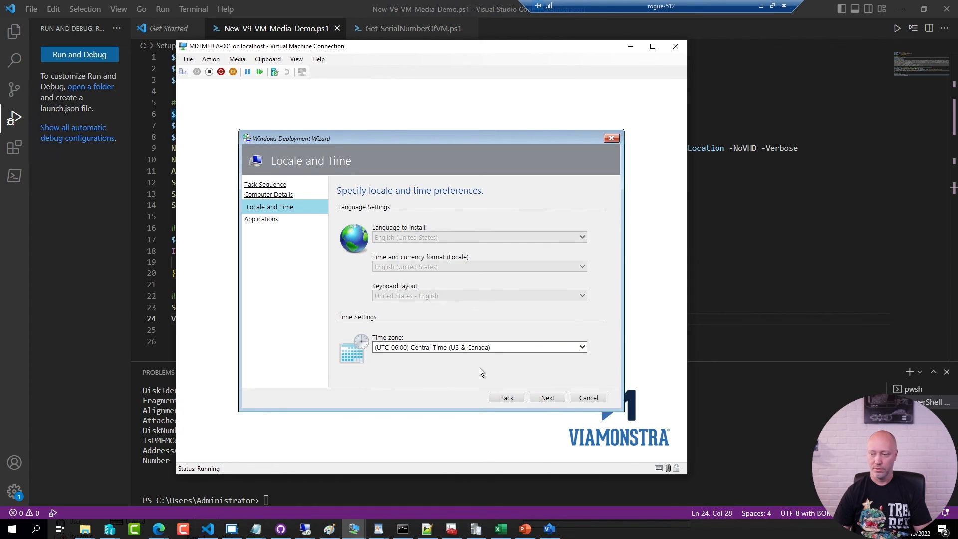
{"action": "left_click", "coordinate": [546, 398]}
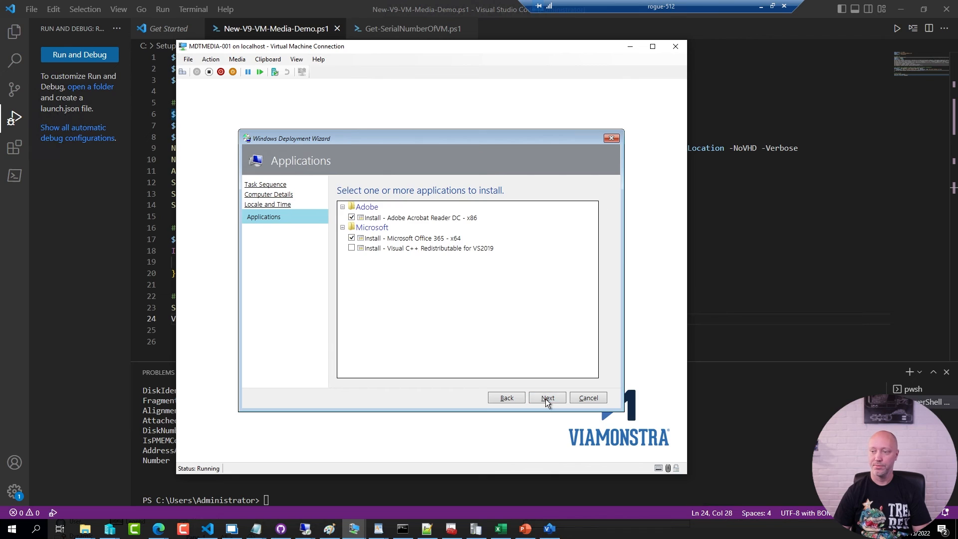
{"action": "mouse_move", "coordinate": [462, 374]}
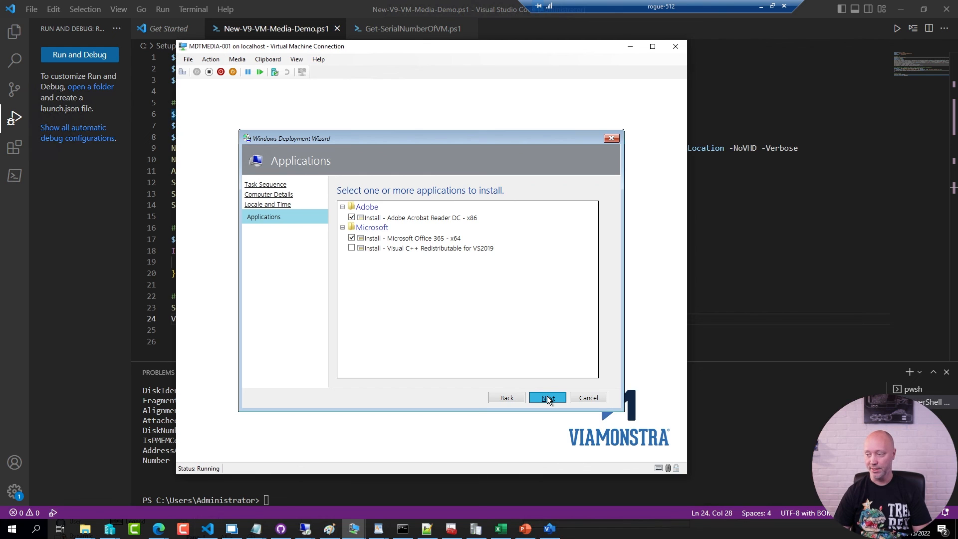
{"action": "left_click", "coordinate": [546, 398]}
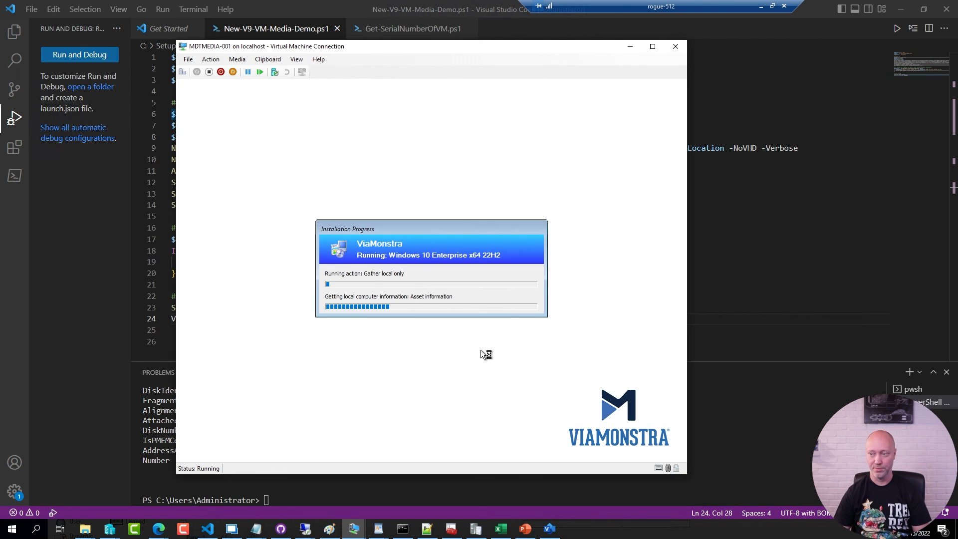